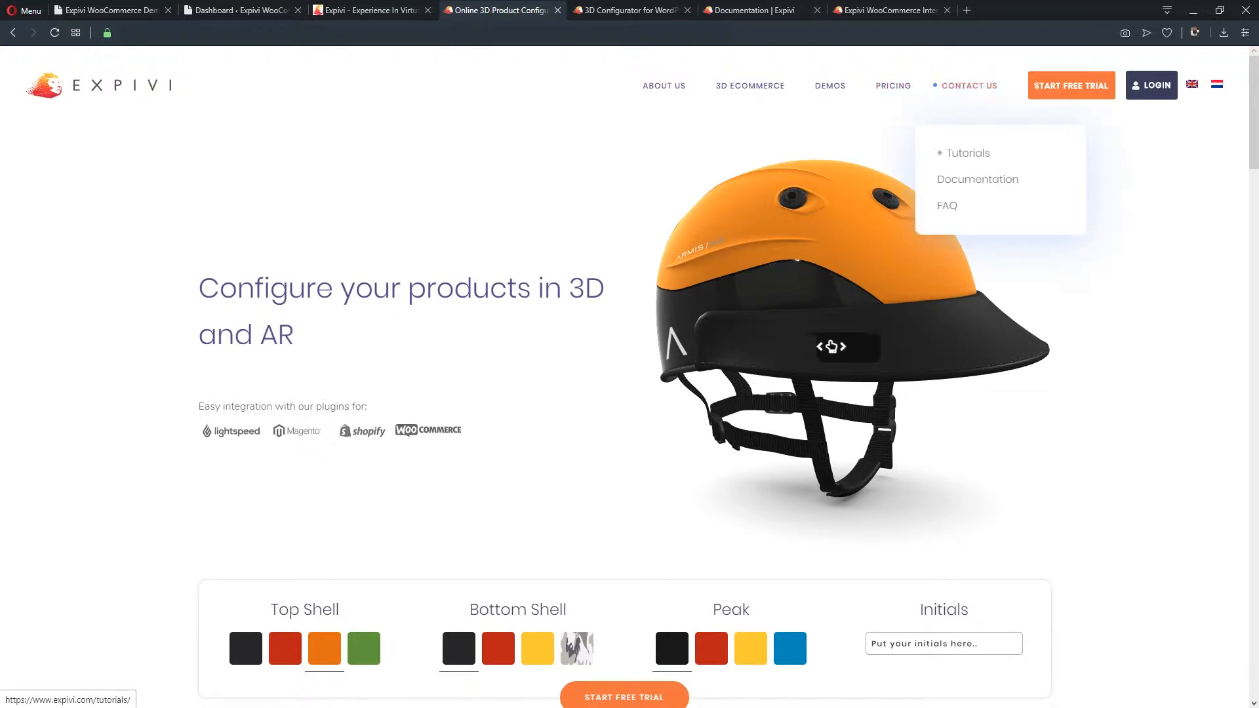
Reach the Expivi Documentation page via the Contact Us menu, then return to the WordPress tab.
{"action": "left_click", "coordinate": [976, 179]}
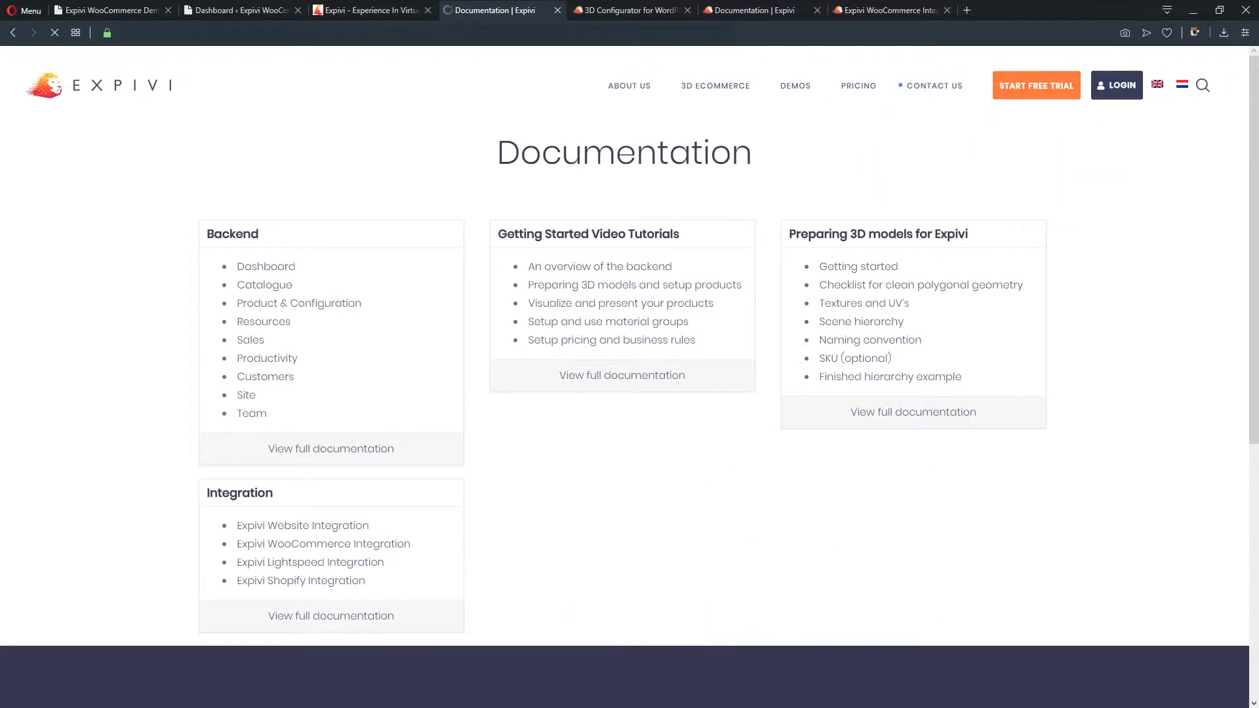
{"action": "mouse_move", "coordinate": [622, 375]}
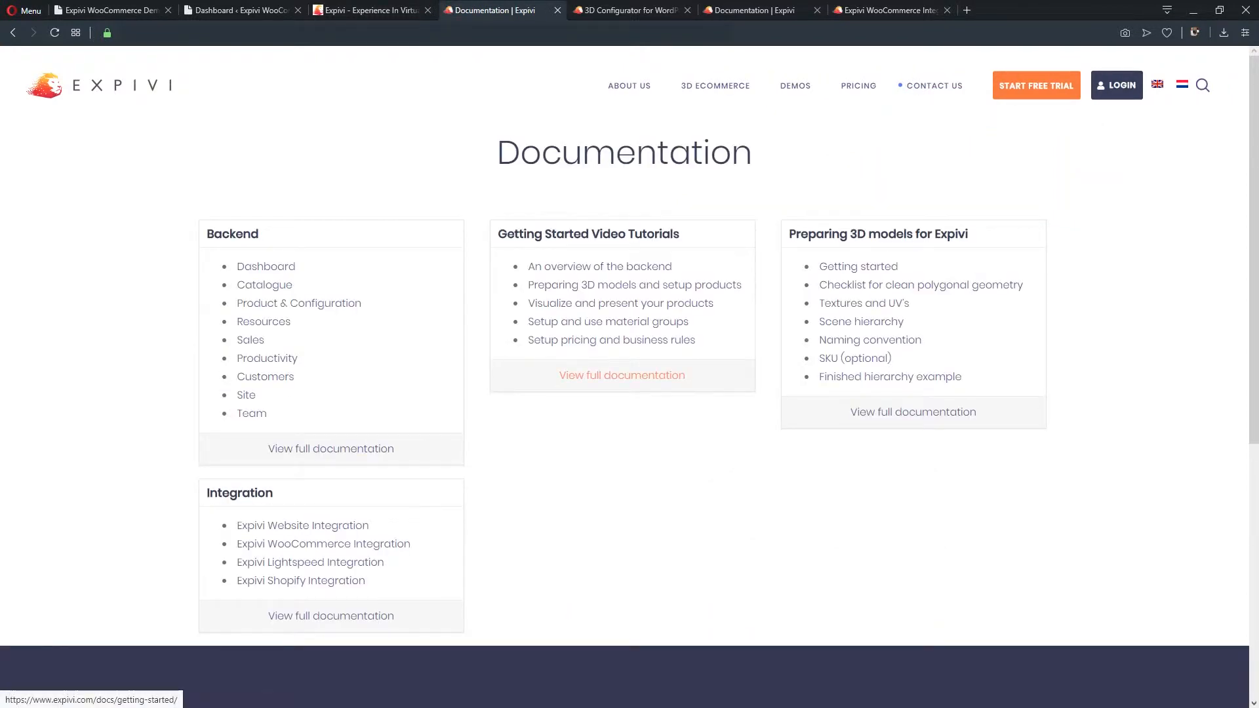
{"action": "left_click", "coordinate": [239, 9]}
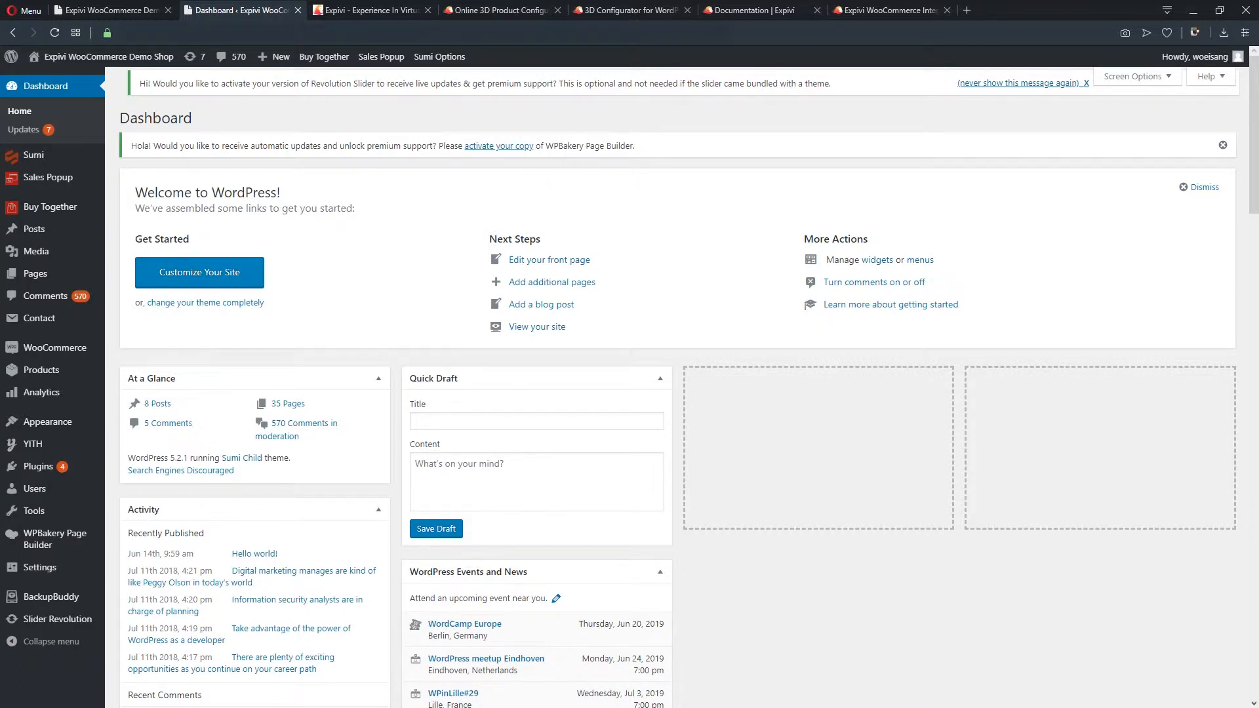
{"action": "mouse_move", "coordinate": [48, 539]}
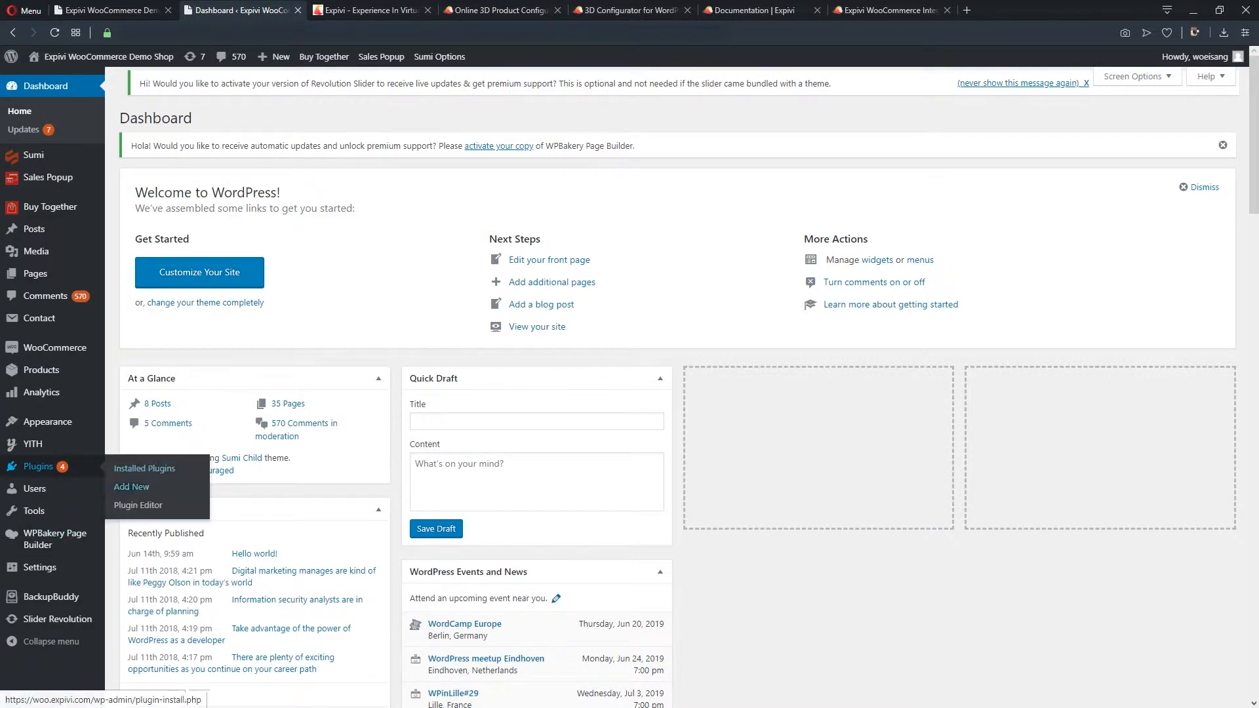
Search plugins for 'expivi', install 3D Product configurator for WooCommerce and activate it.
{"action": "left_click", "coordinate": [131, 486]}
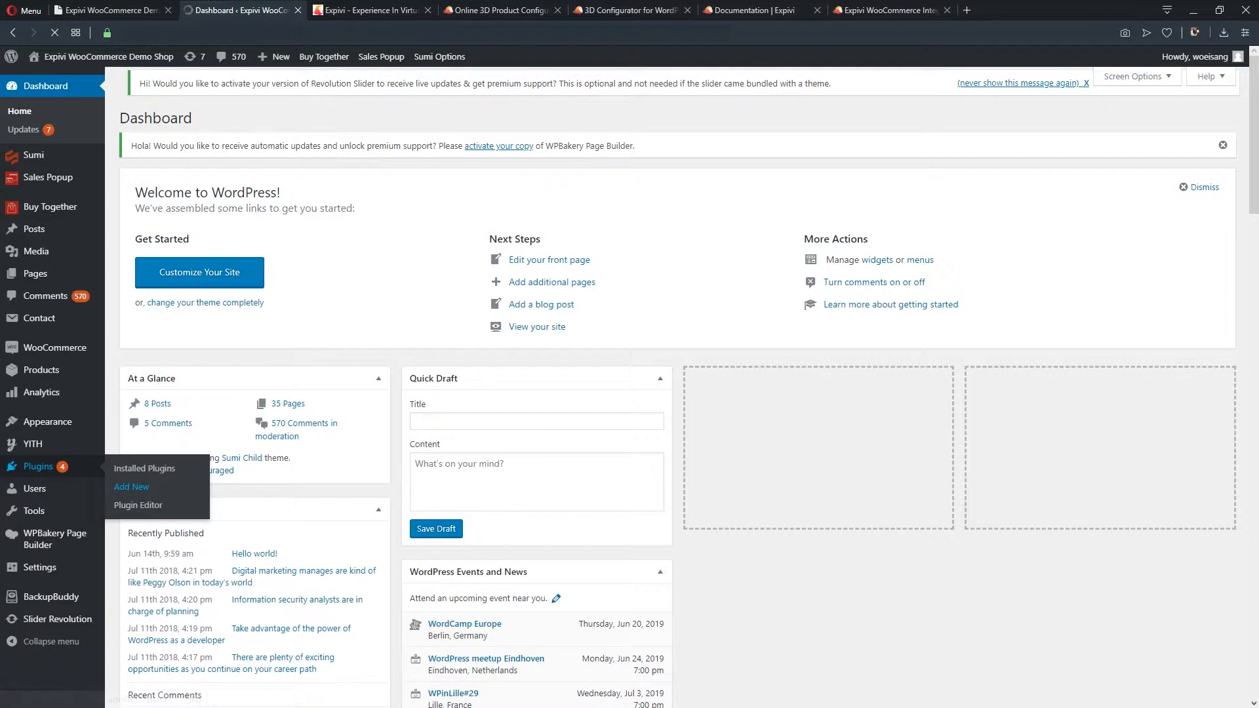
{"action": "left_click", "coordinate": [132, 486]}
{"action": "type", "text": "expivi"}
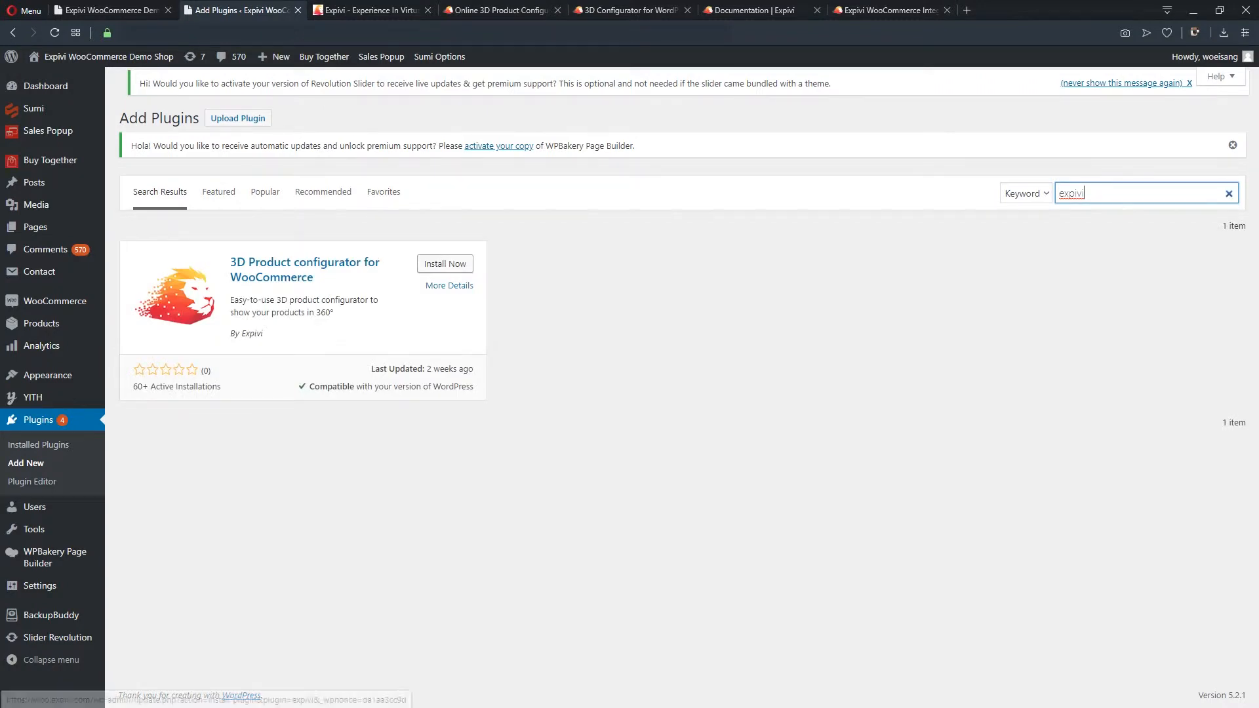
{"action": "left_click", "coordinate": [445, 264]}
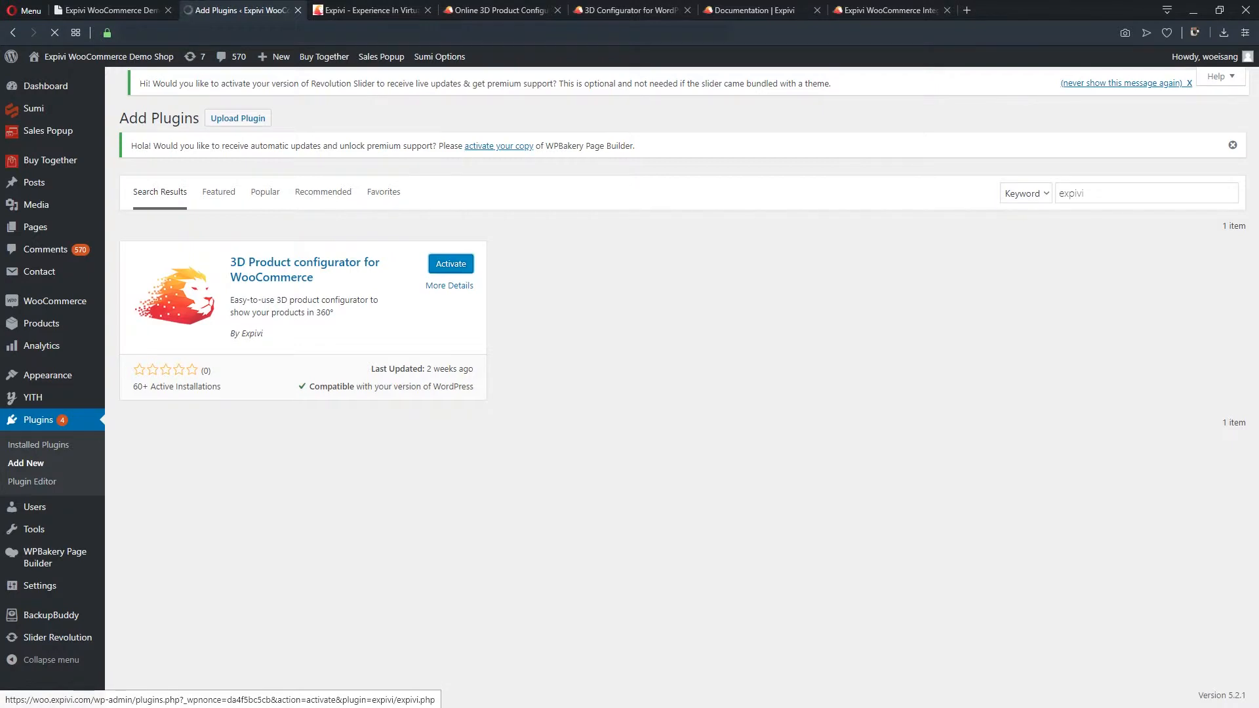
{"action": "left_click", "coordinate": [449, 264]}
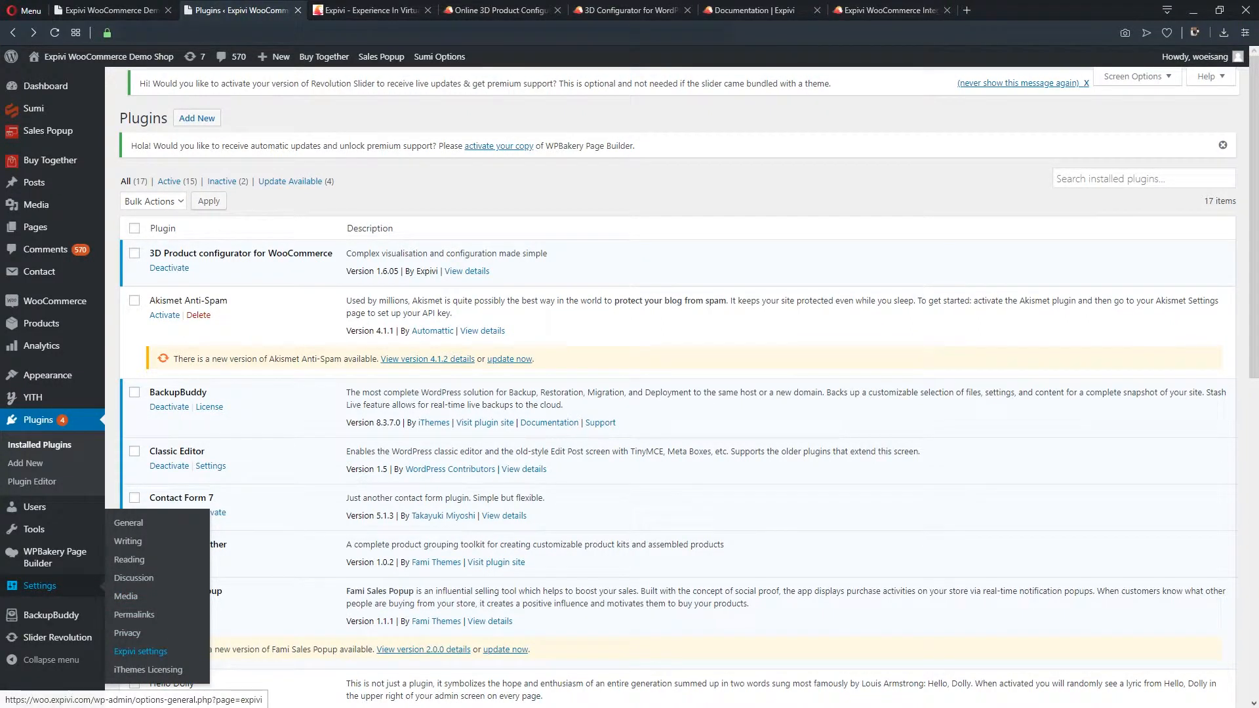
{"action": "left_click", "coordinate": [140, 652]}
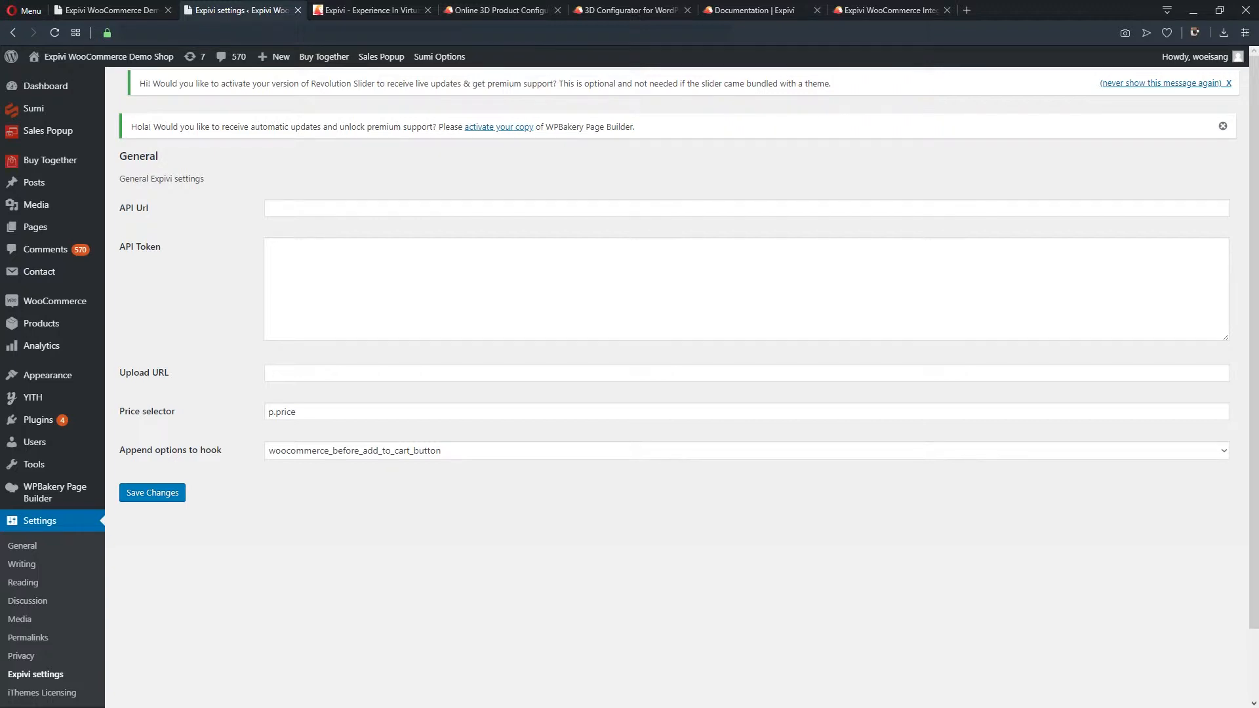
{"action": "type", "text": "https://www.expivi.net/api/"}
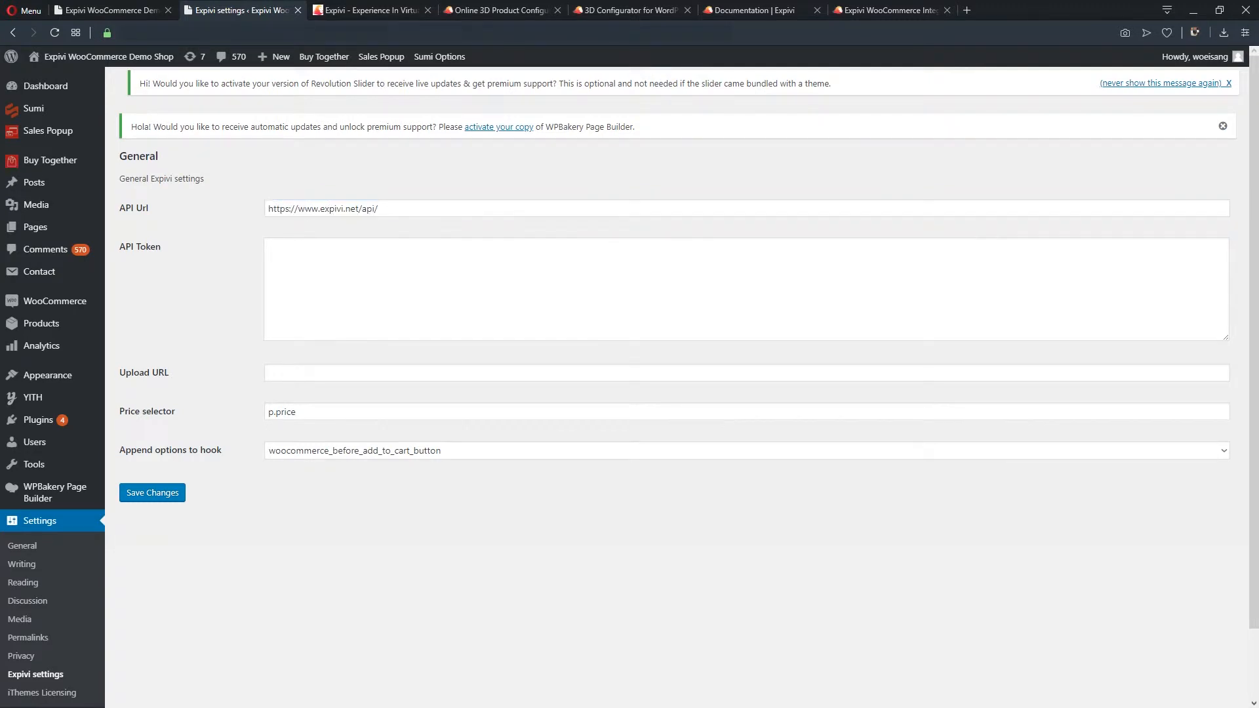
{"action": "mouse_move", "coordinate": [889, 9]}
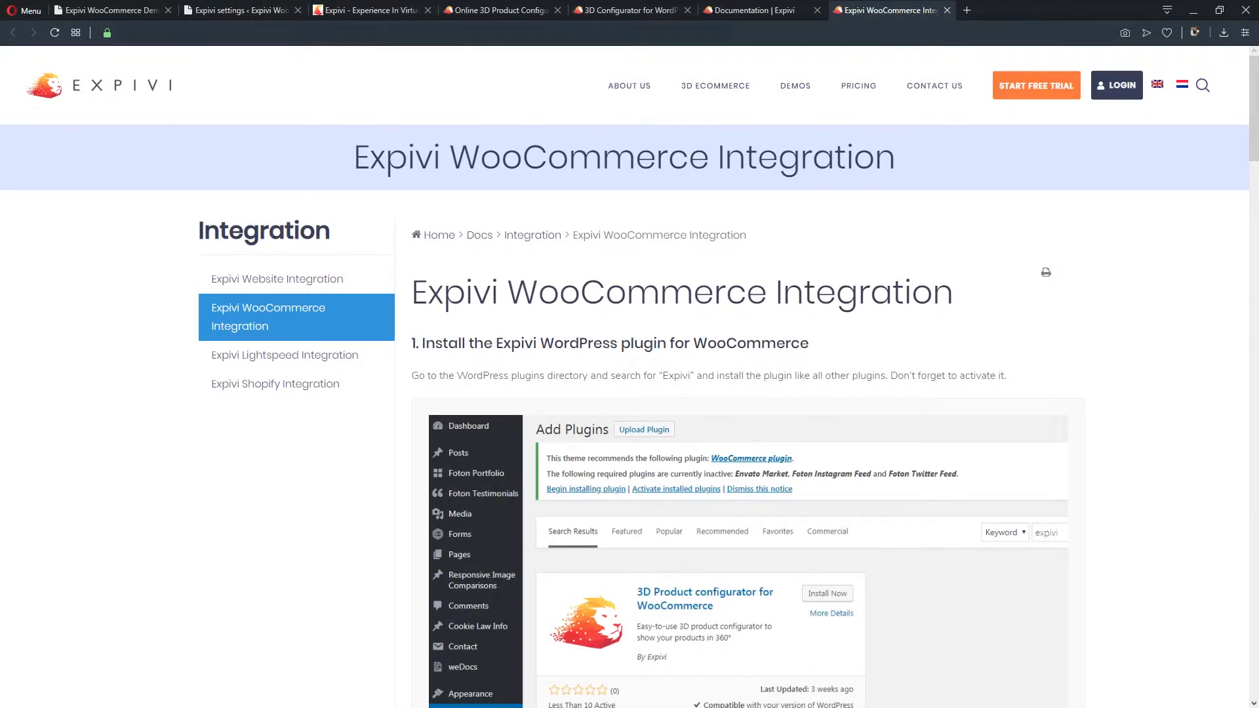
Review the integration guide's API URL and API Token instructions, then go to the Expivi backend.
{"action": "scroll", "scroll_direction": "down", "scroll_amount": 3}
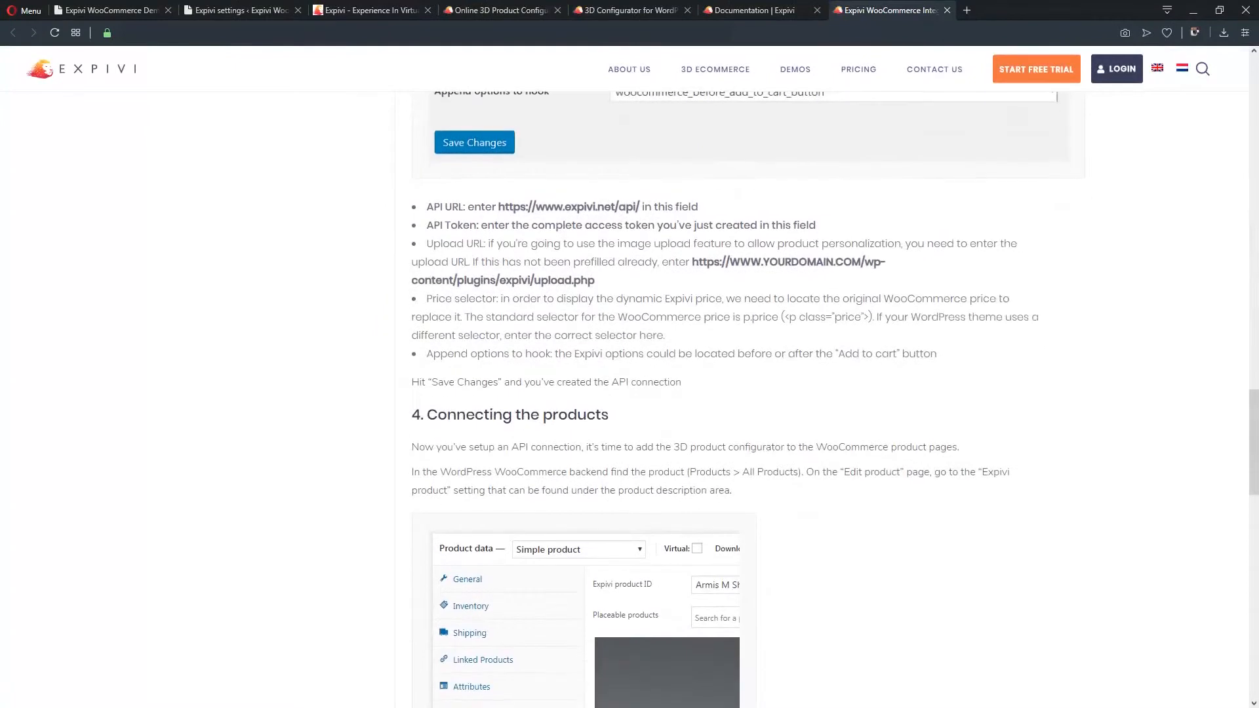
{"action": "mouse_move", "coordinate": [241, 11]}
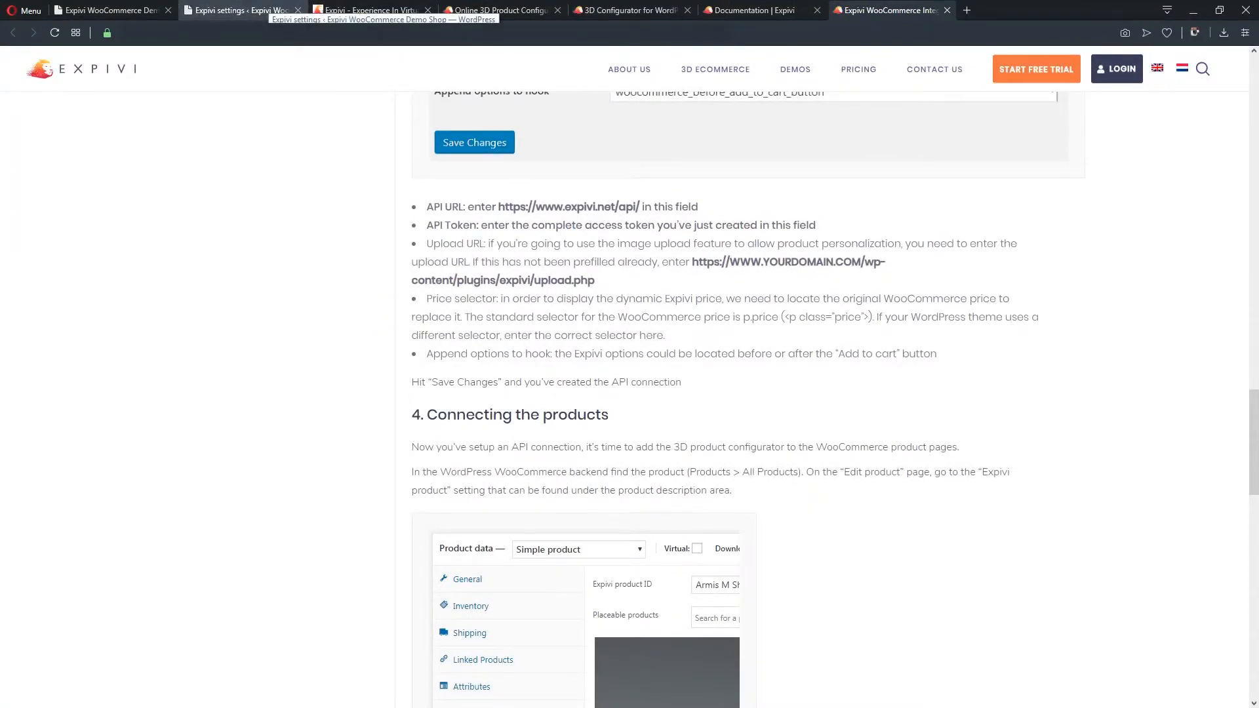
{"action": "left_click", "coordinate": [237, 9]}
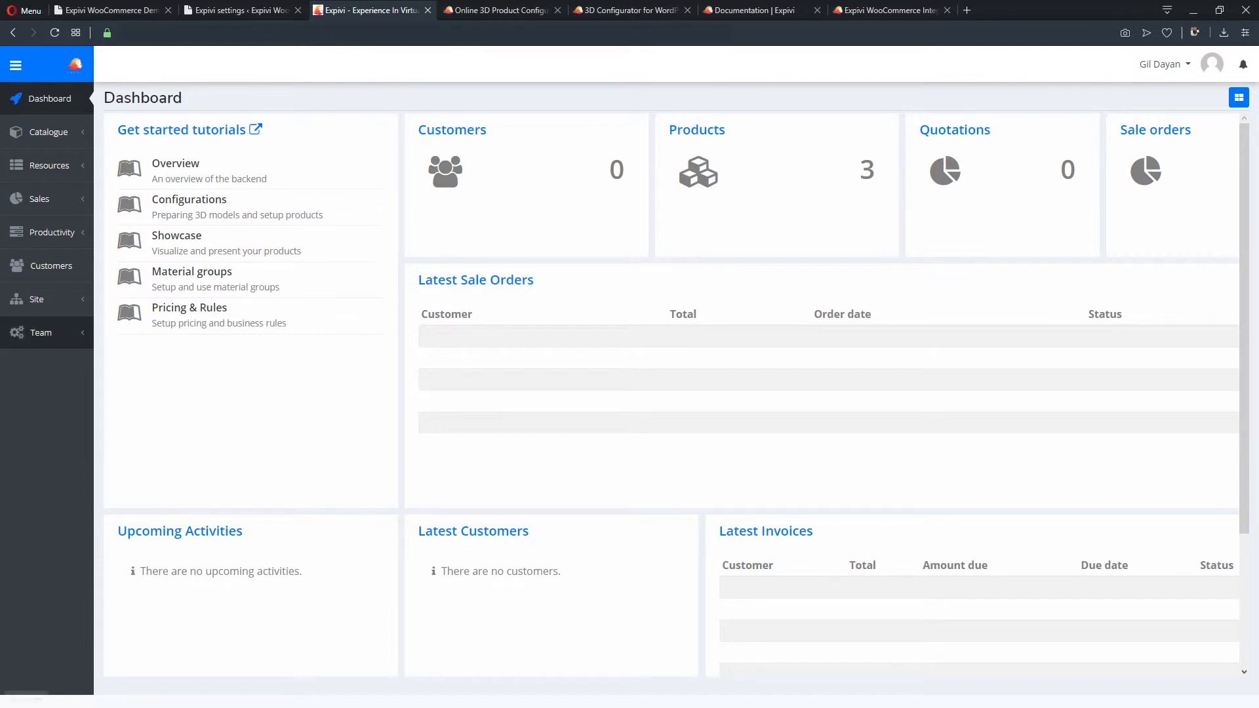
In the Expivi backend's Team API keys, create a Woocommerce key with Read permission.
{"action": "left_click", "coordinate": [41, 332]}
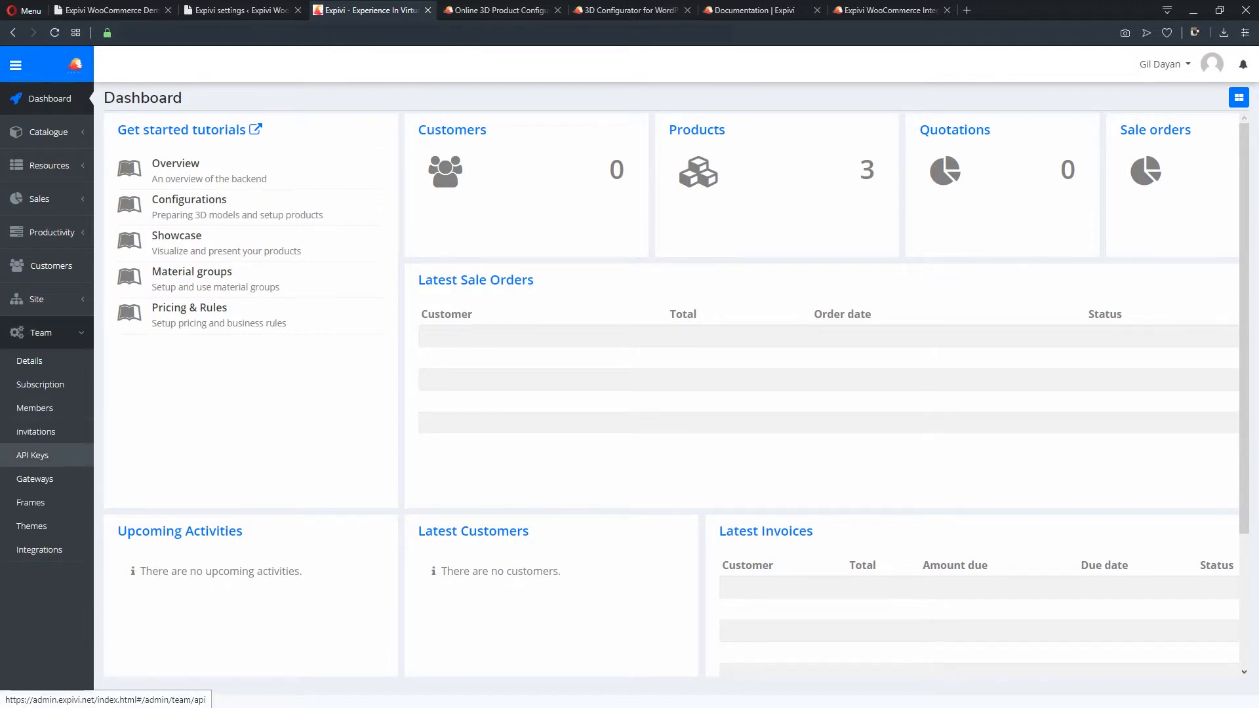
{"action": "left_click", "coordinate": [31, 455]}
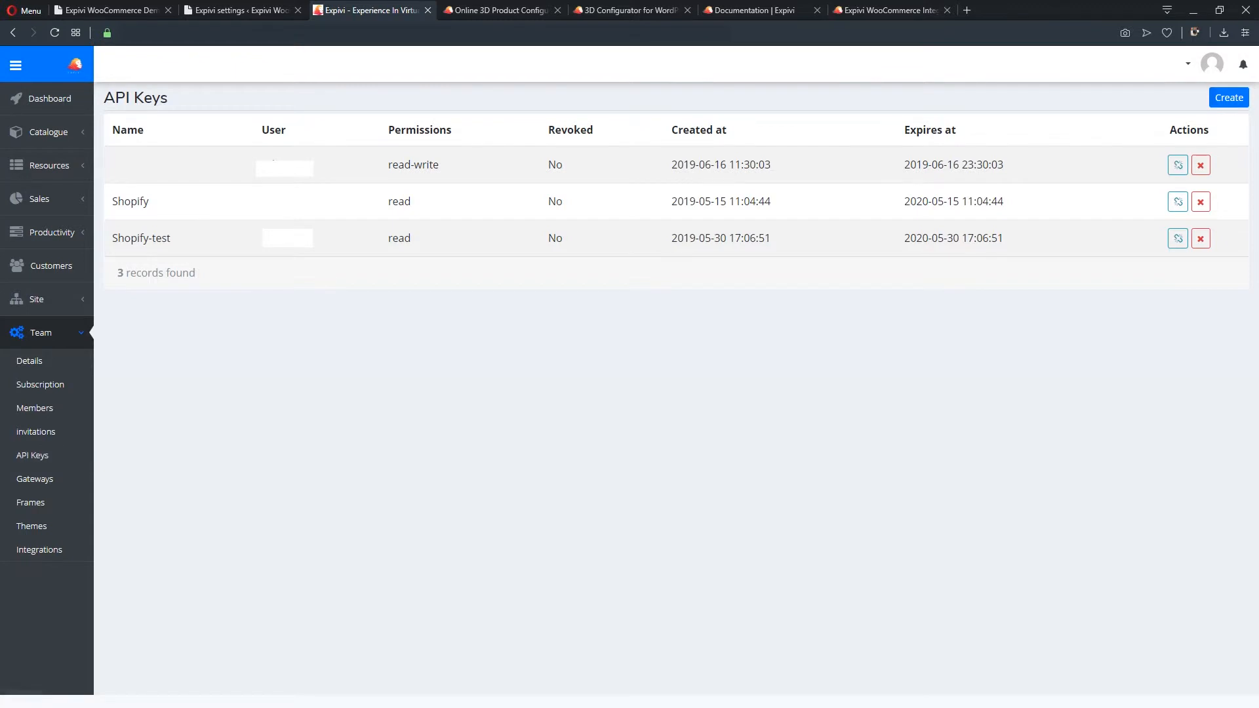
{"action": "left_click", "coordinate": [1228, 97]}
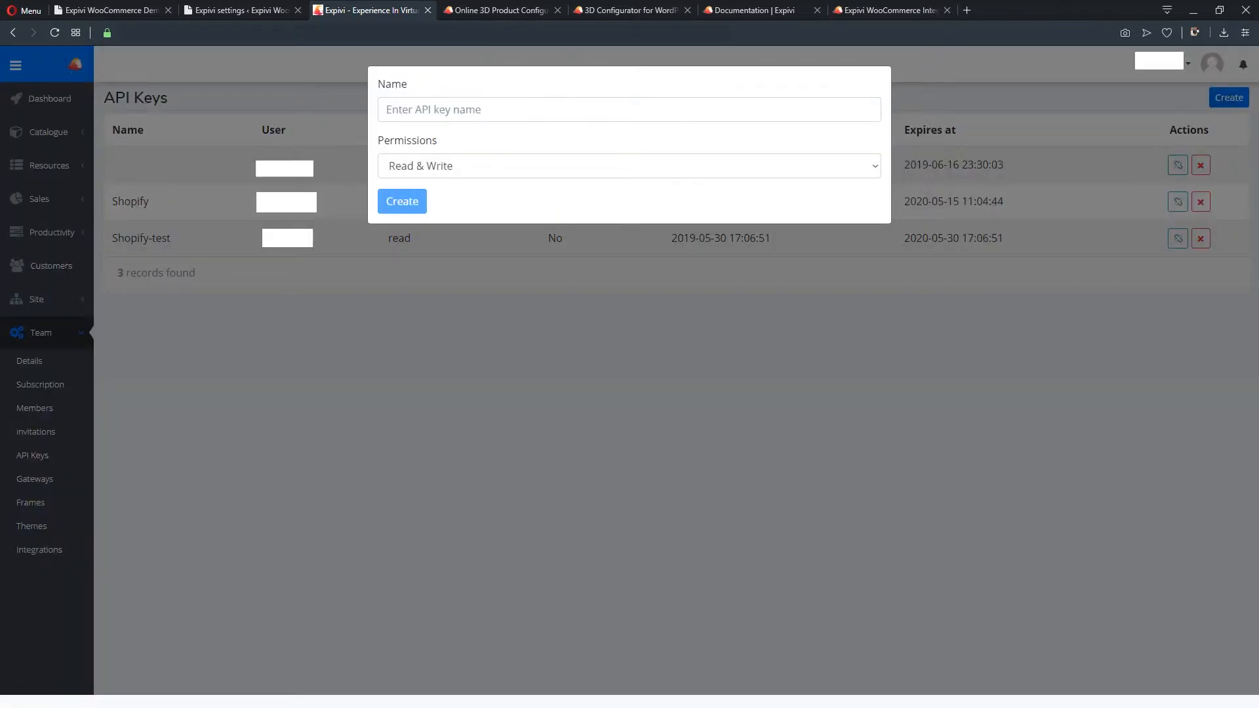
{"action": "left_click", "coordinate": [628, 109]}
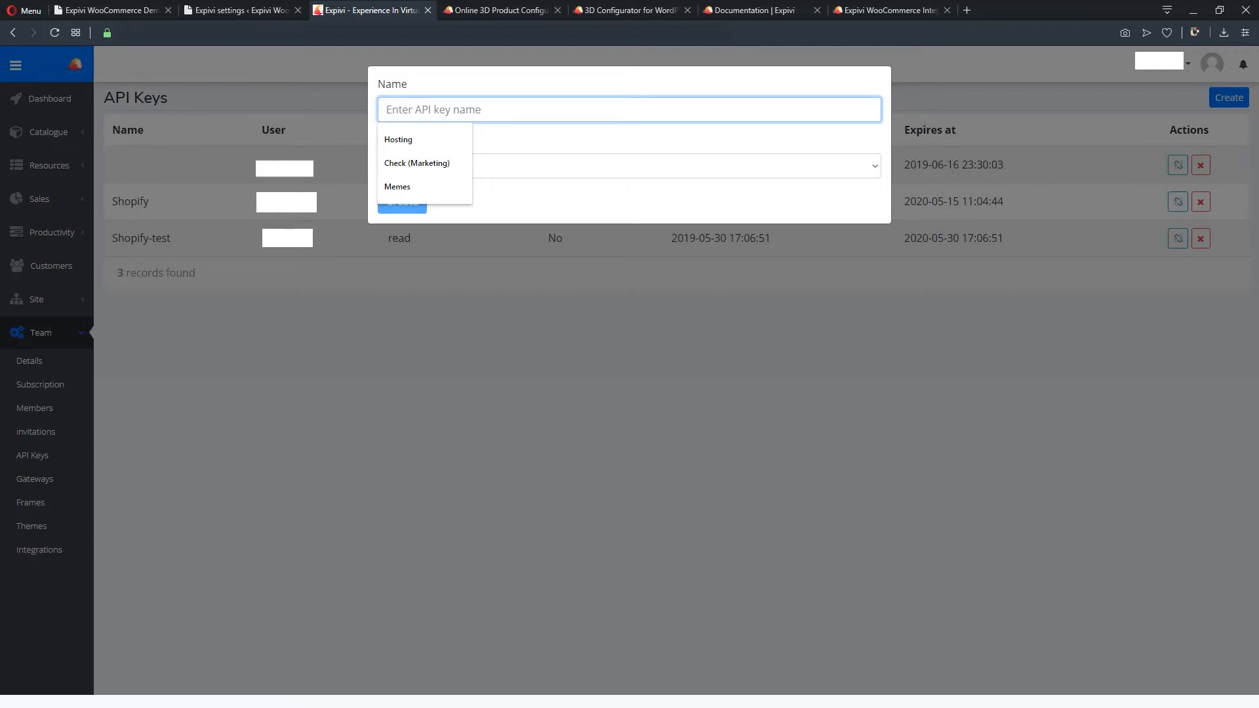
{"action": "type", "text": "Woov"}
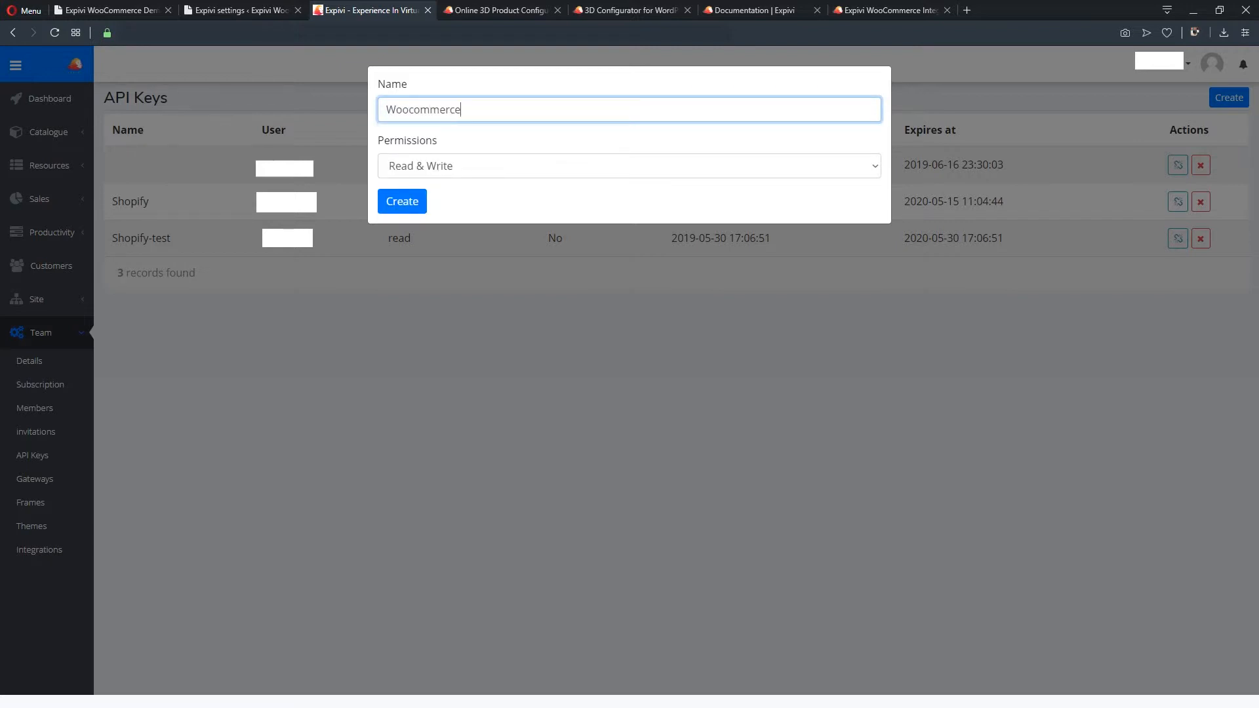
{"action": "left_click", "coordinate": [629, 167]}
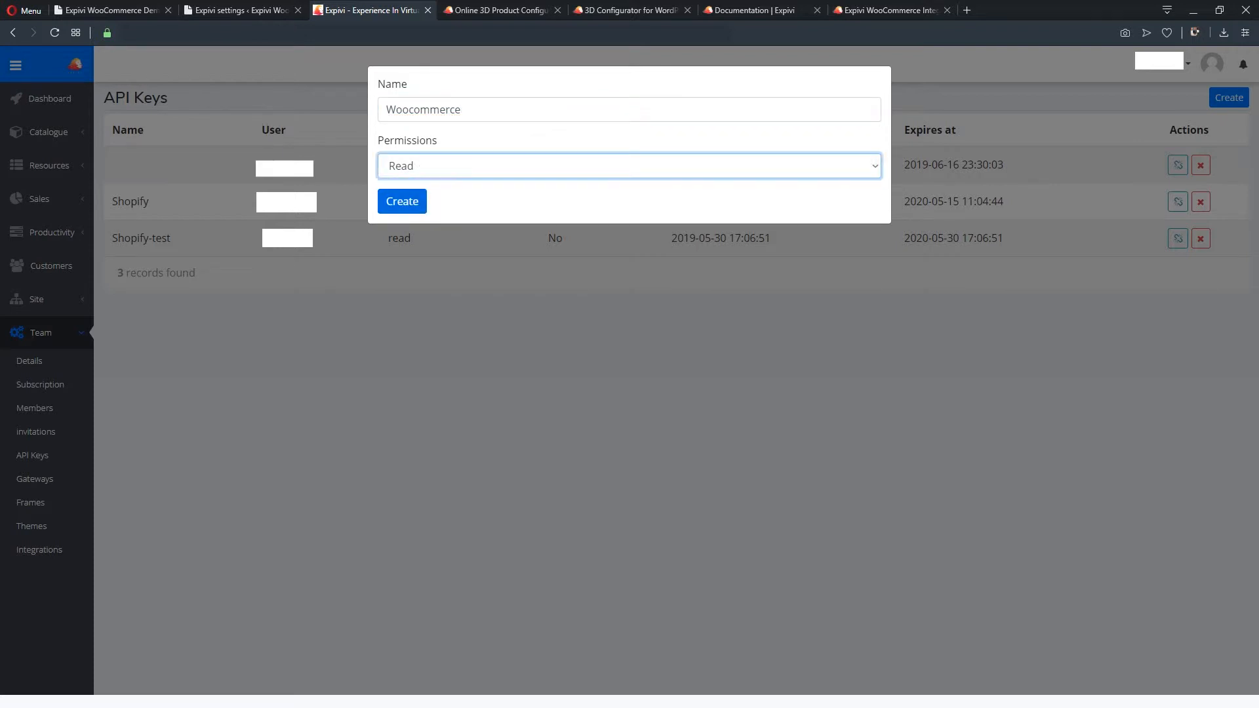
{"action": "left_click", "coordinate": [401, 201]}
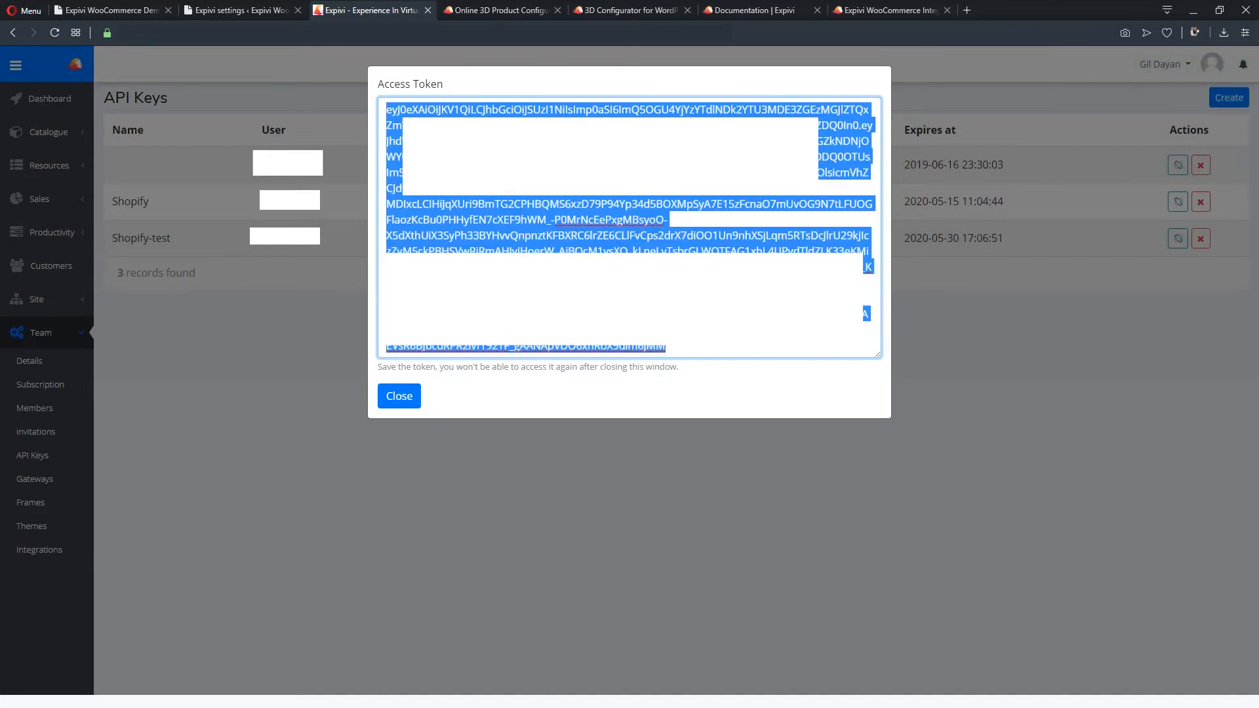
Bring the access token into the WordPress API Token field, checking the integration guide.
{"action": "left_click", "coordinate": [238, 9]}
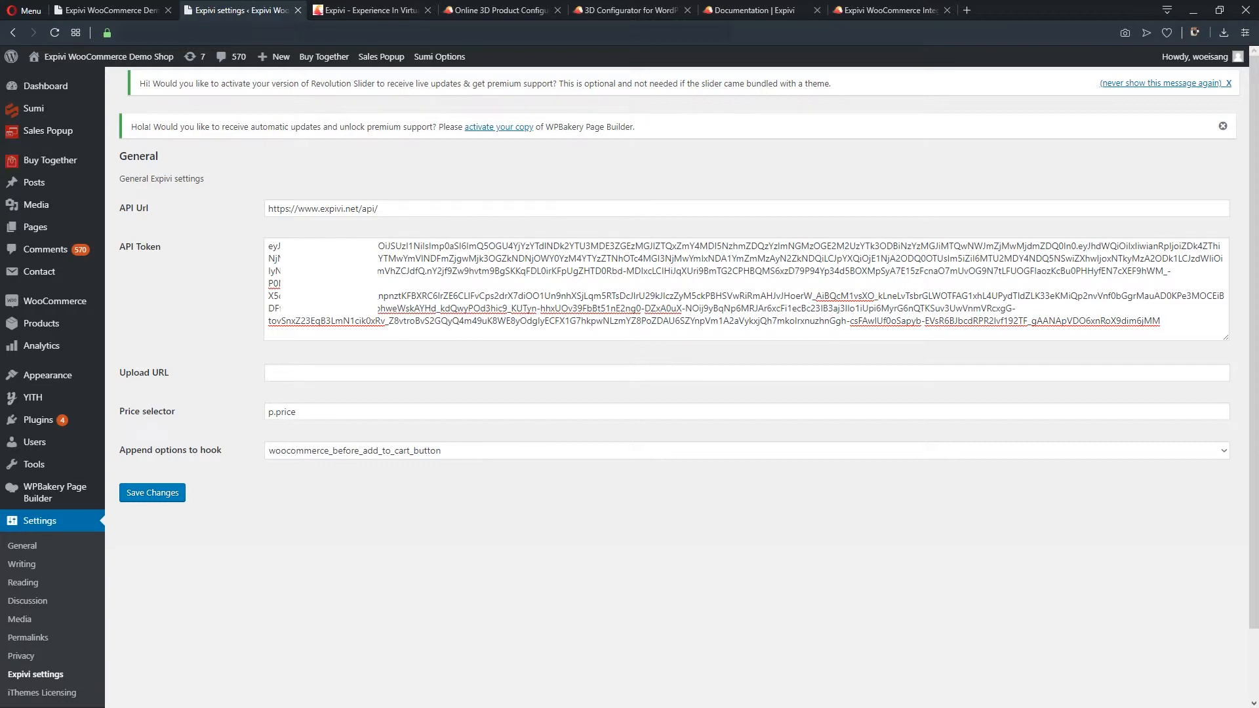
{"action": "left_click", "coordinate": [890, 9]}
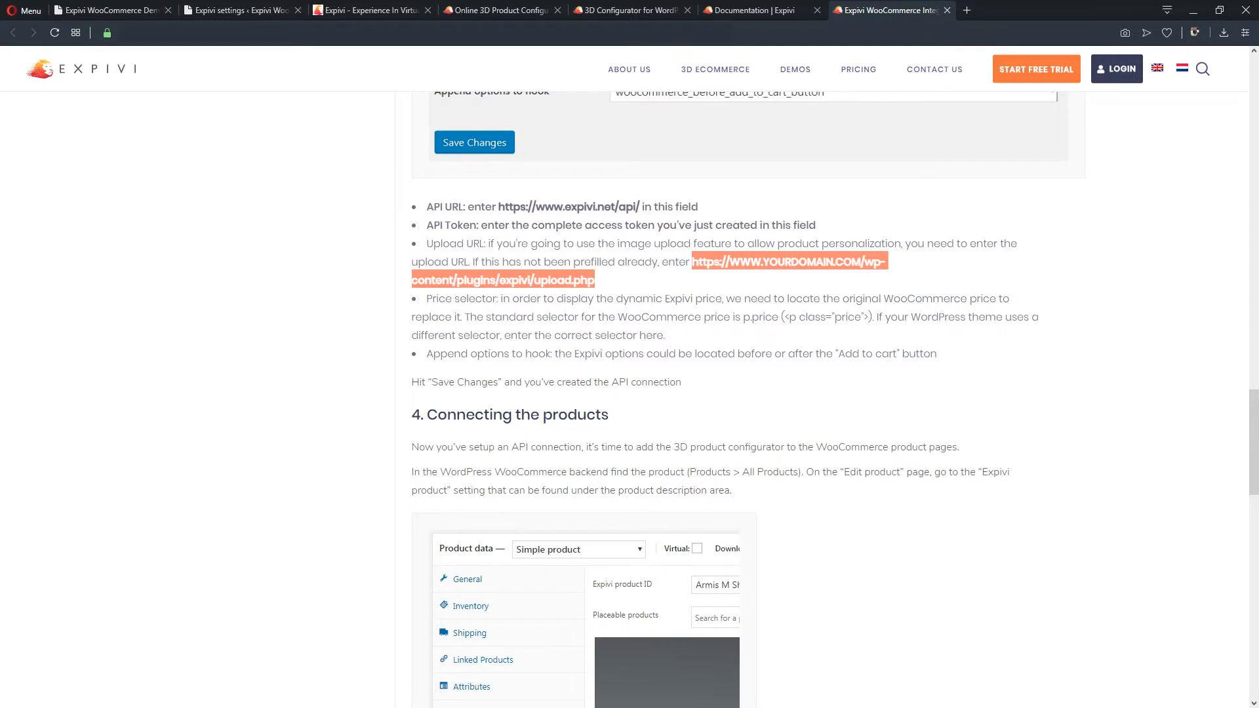
{"action": "left_click", "coordinate": [238, 10]}
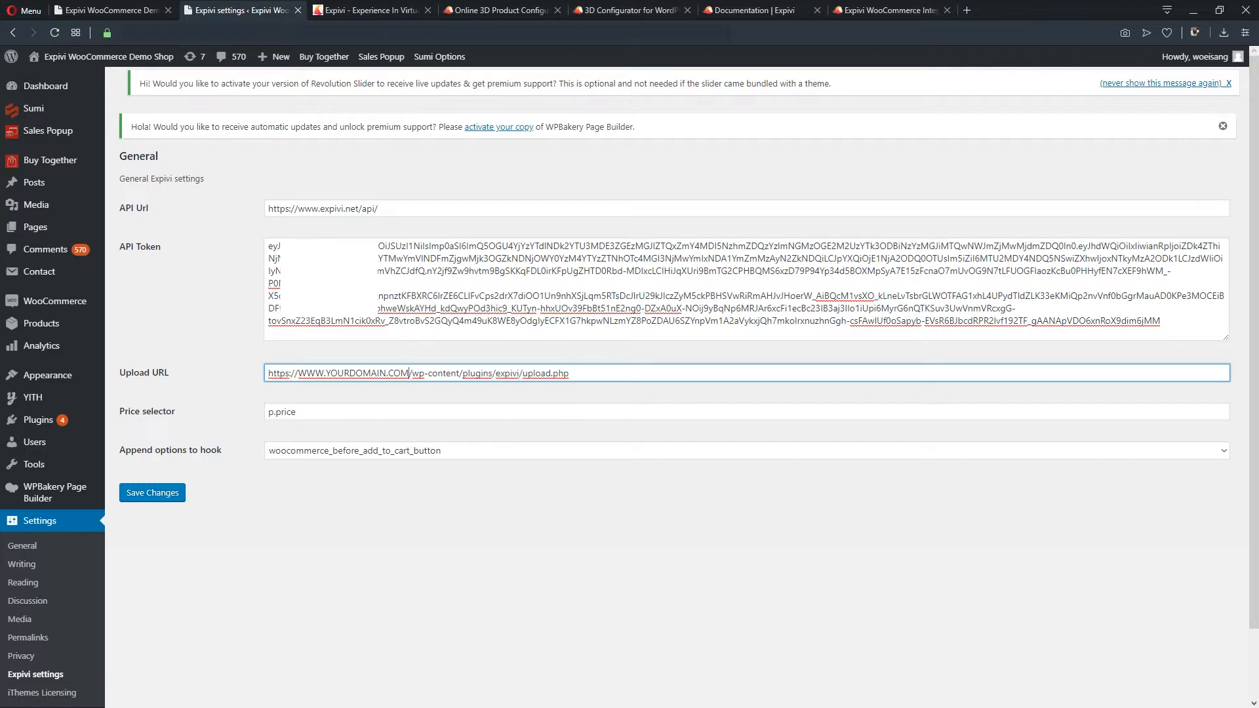
Point Upload URL at the plugin's upload.php, save the Expivi settings and dismiss the notice.
{"action": "double_click", "coordinate": [352, 374]}
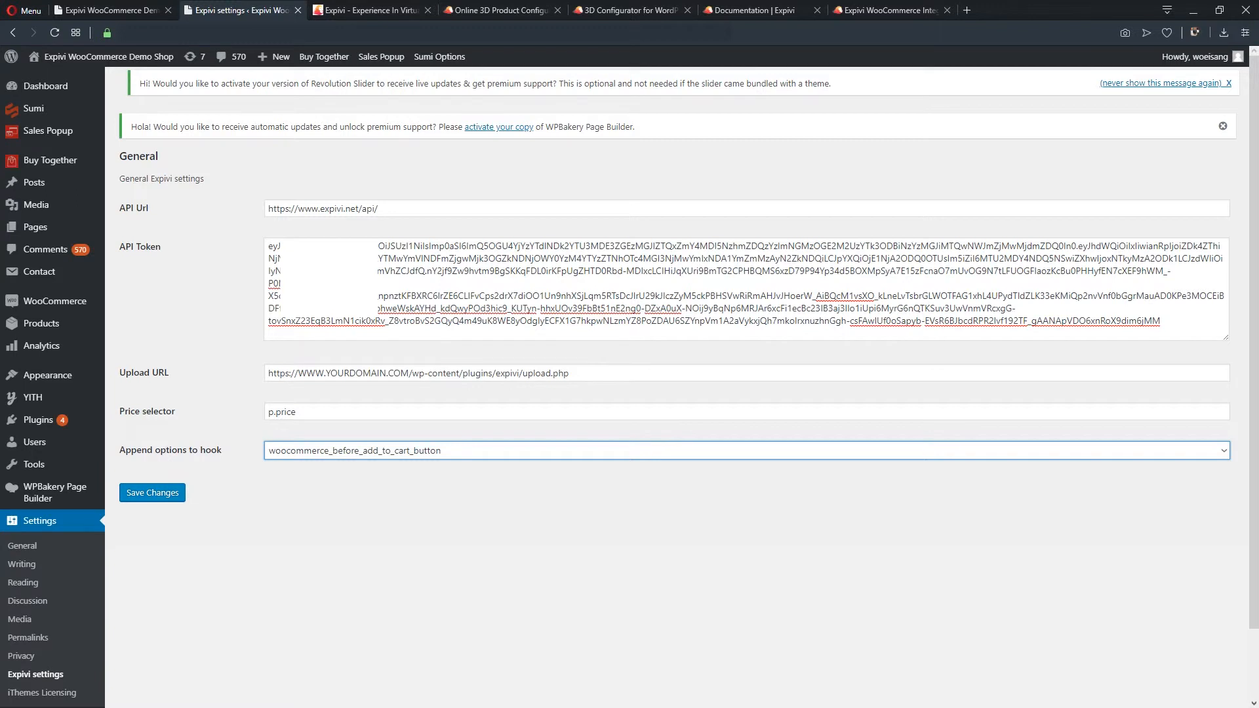
{"action": "left_click", "coordinate": [151, 491]}
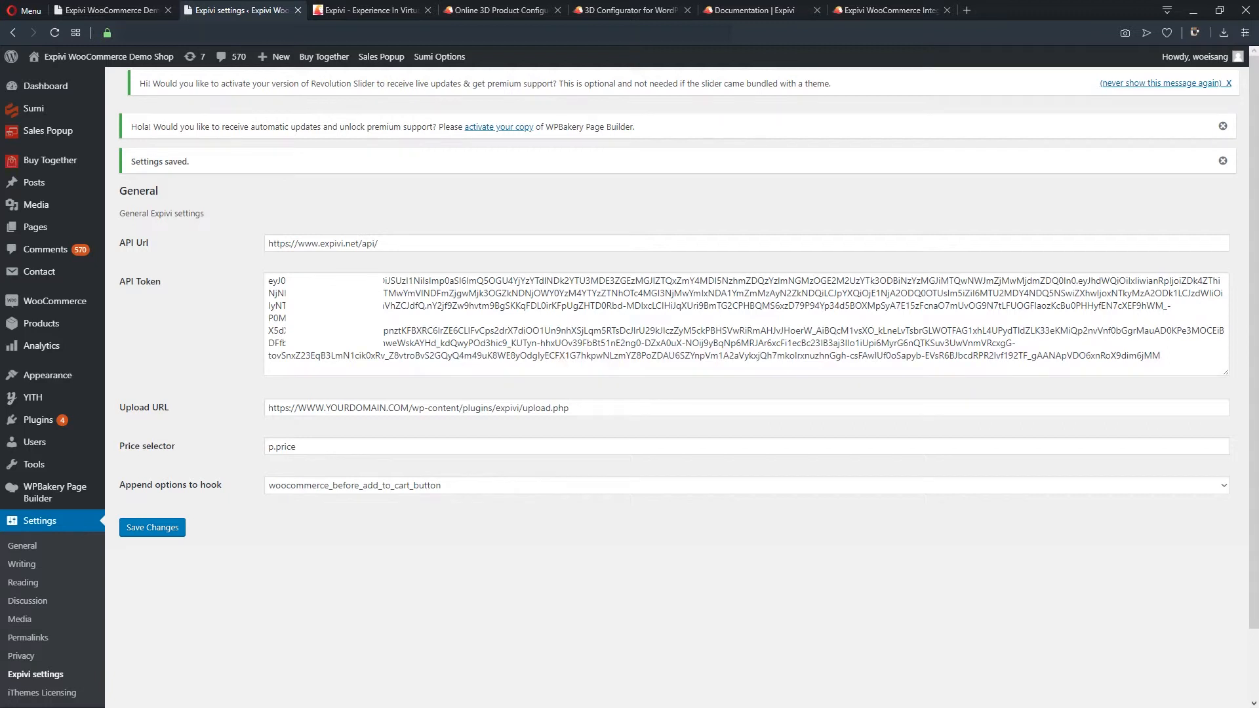
{"action": "left_click", "coordinate": [1223, 160]}
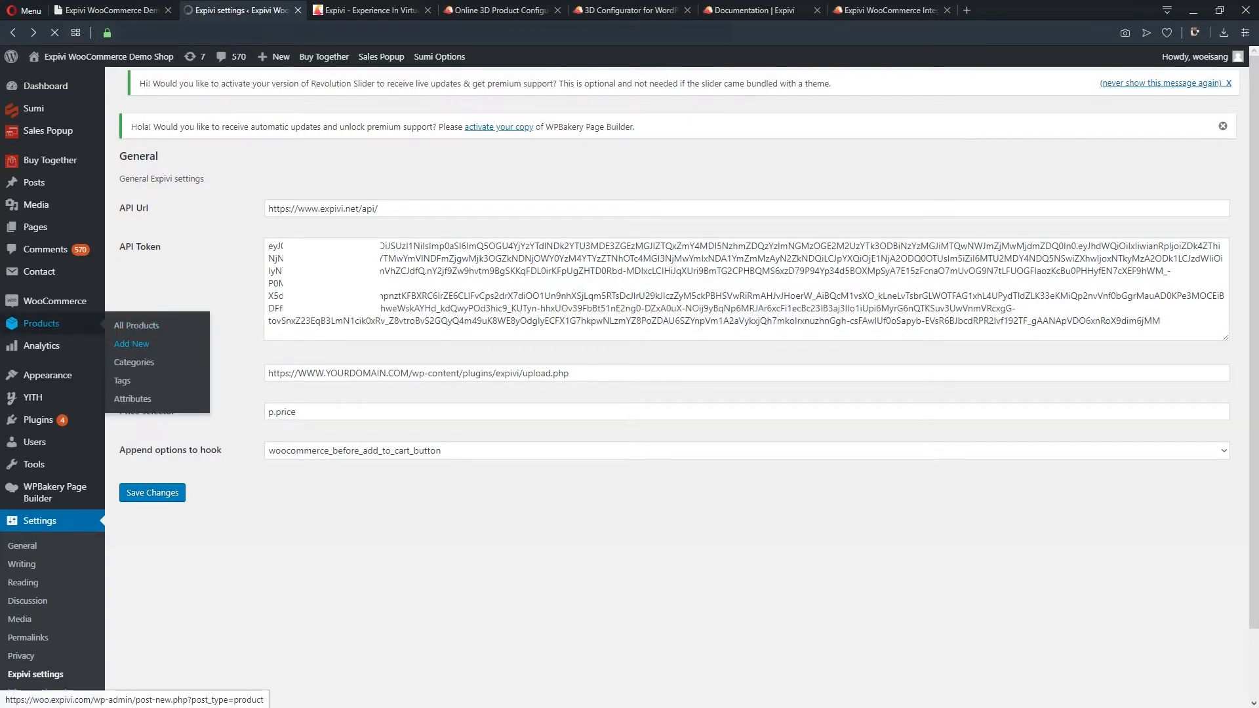
Add a new product named 'Expivi product' and go to its Expivi product settings.
{"action": "left_click", "coordinate": [132, 344]}
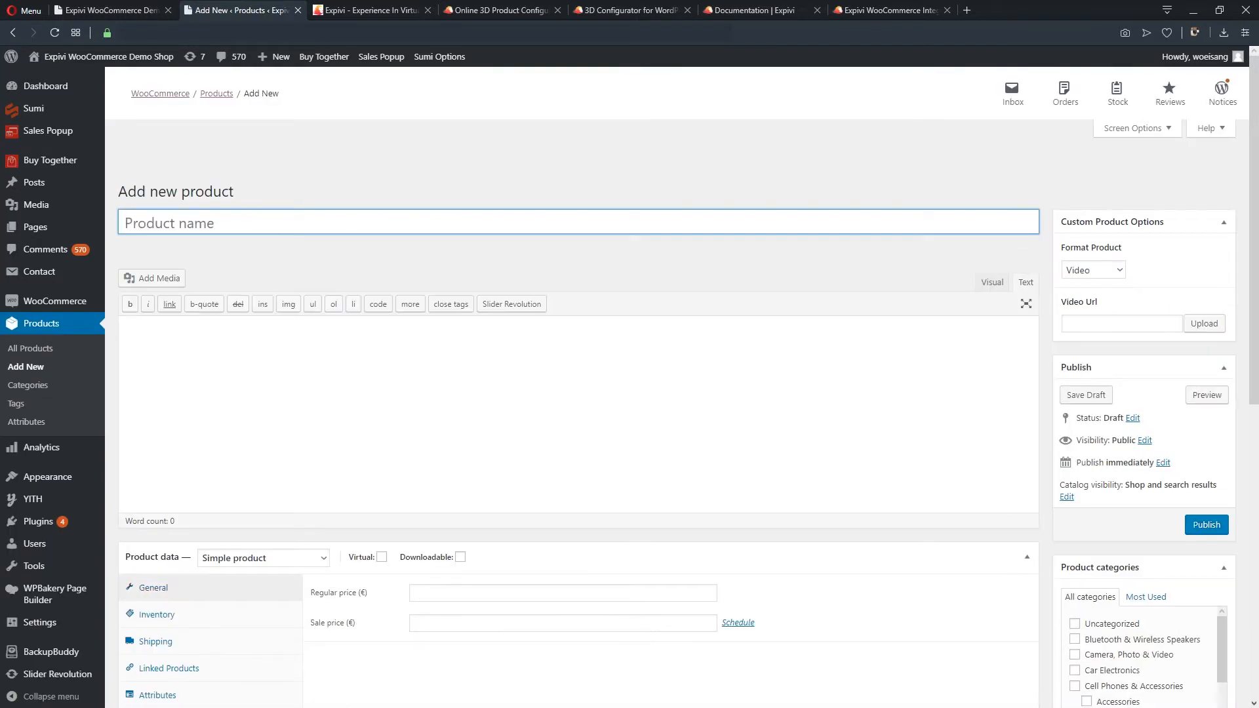
{"action": "type", "text": "Expivi"}
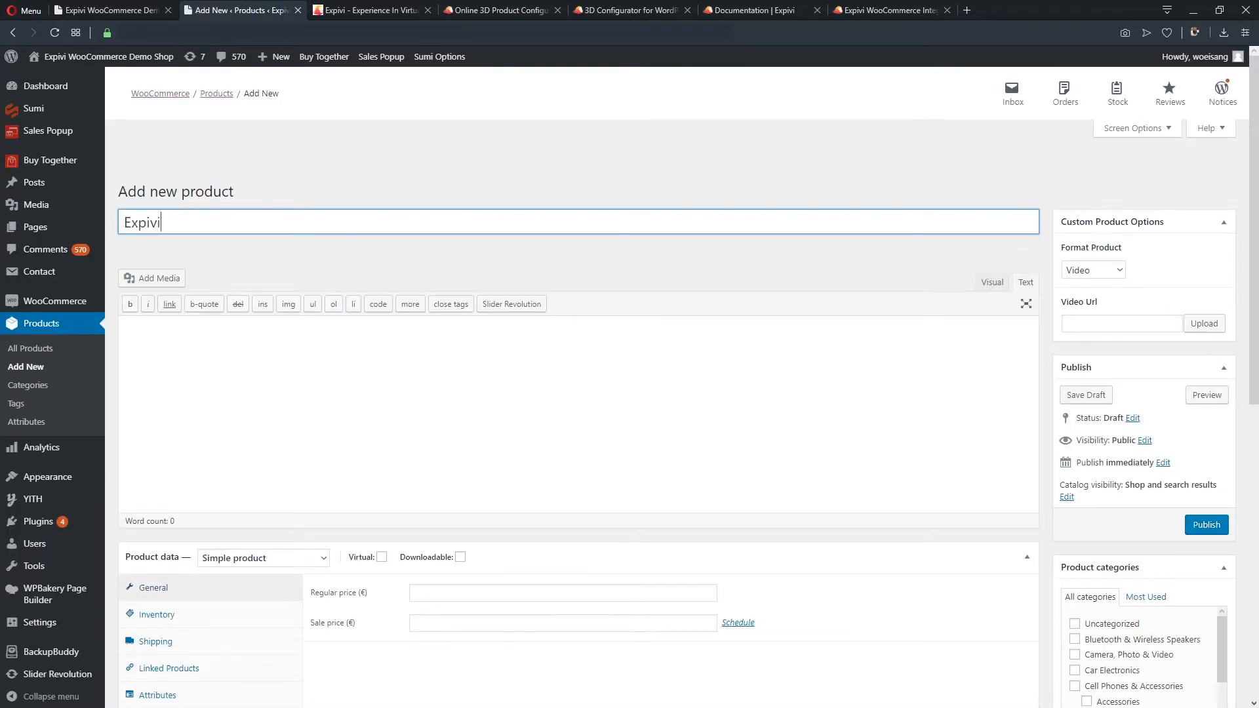
{"action": "type", "text": "pro"}
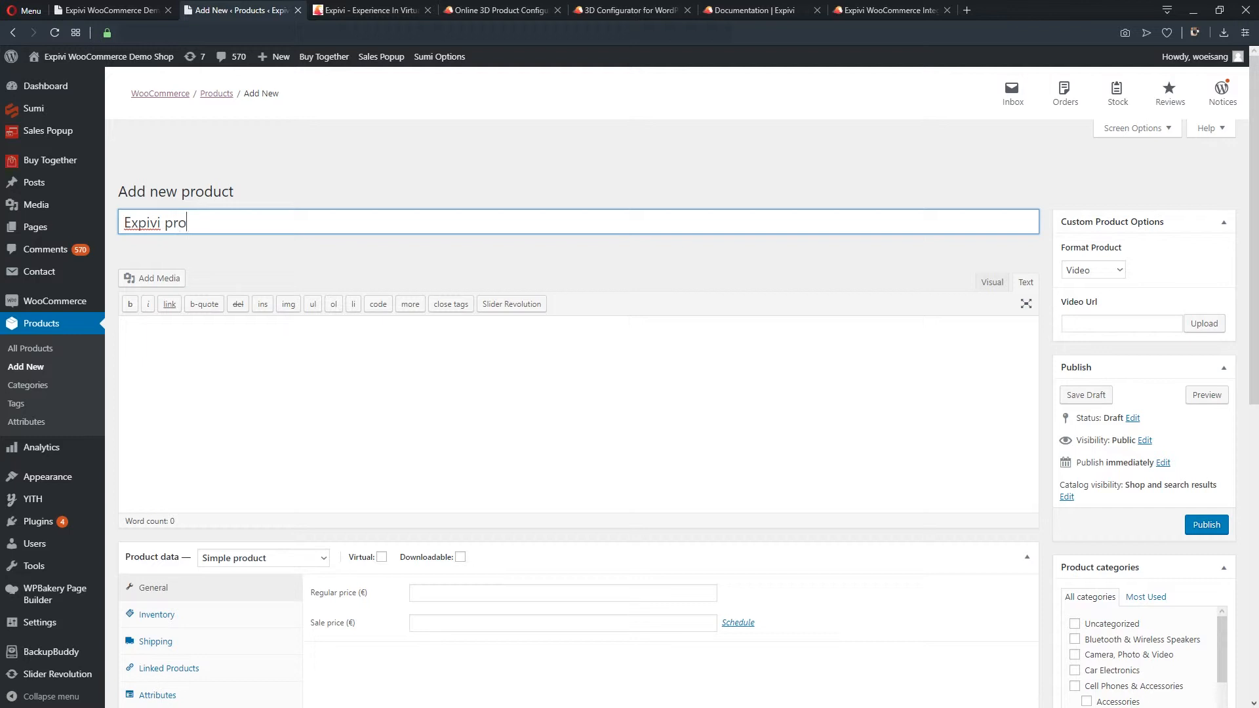
{"action": "scroll", "scroll_direction": "down", "scroll_amount": 3}
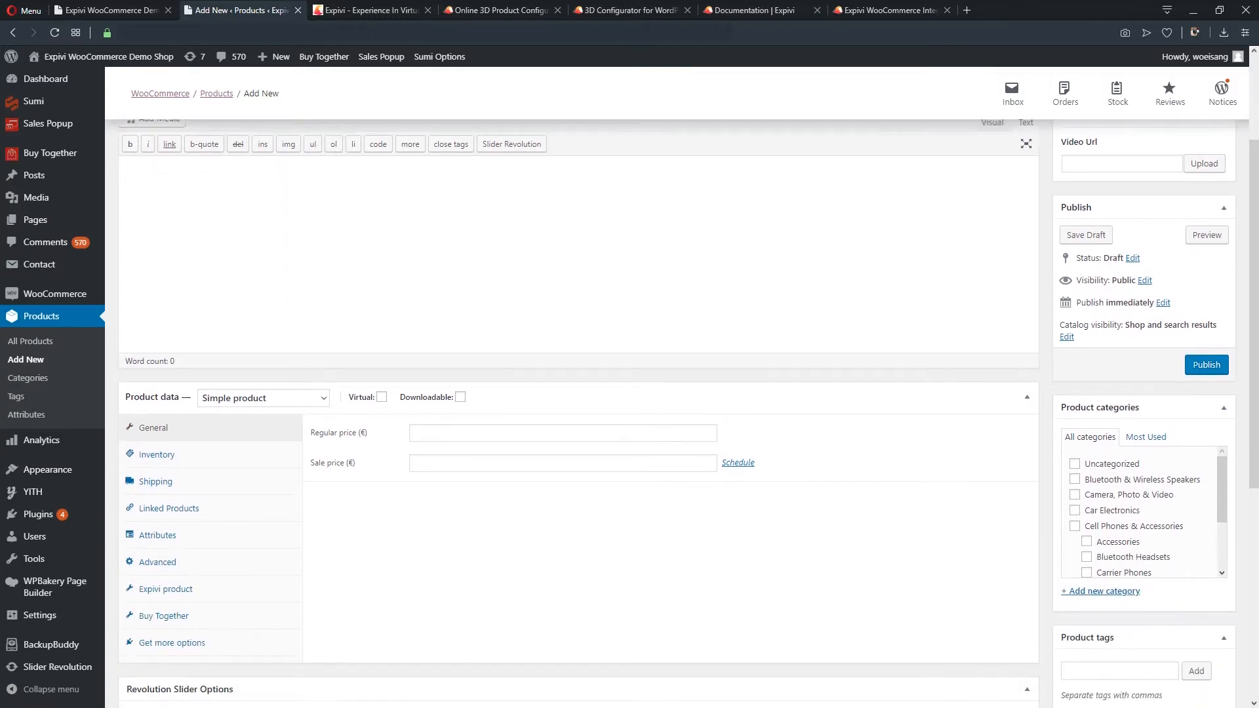
{"action": "scroll", "scroll_direction": "down", "scroll_amount": 3}
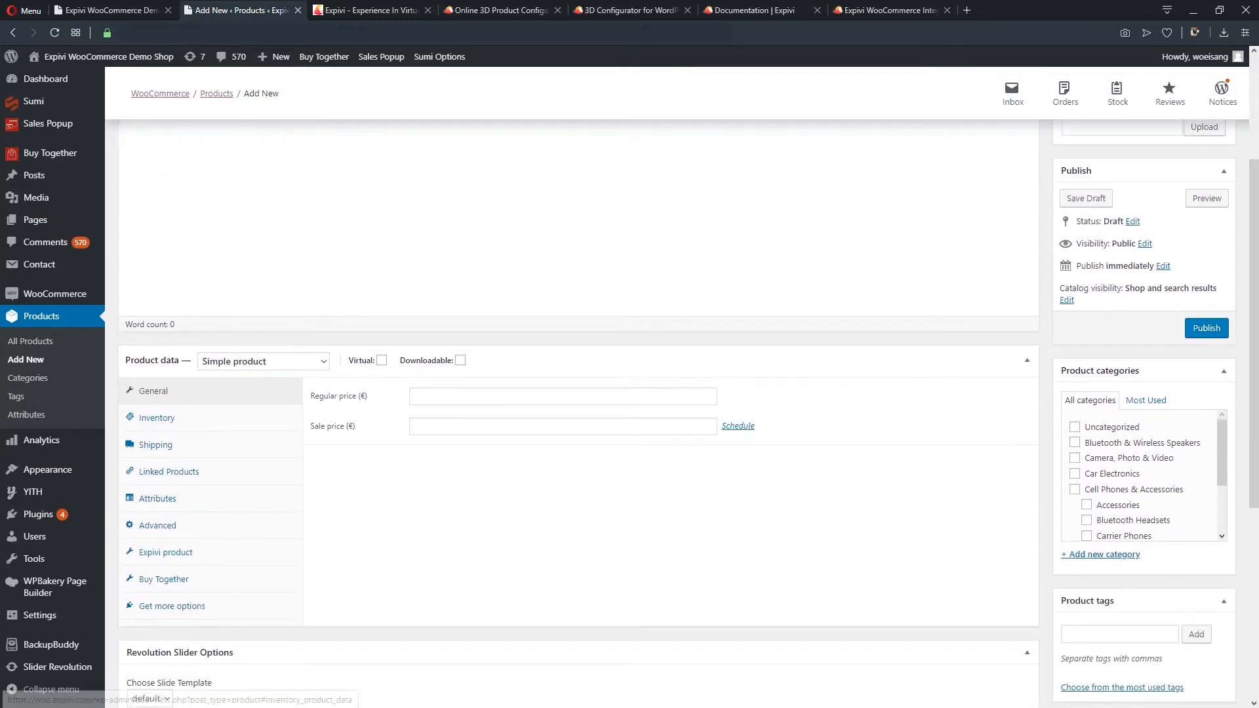
{"action": "left_click", "coordinate": [166, 552]}
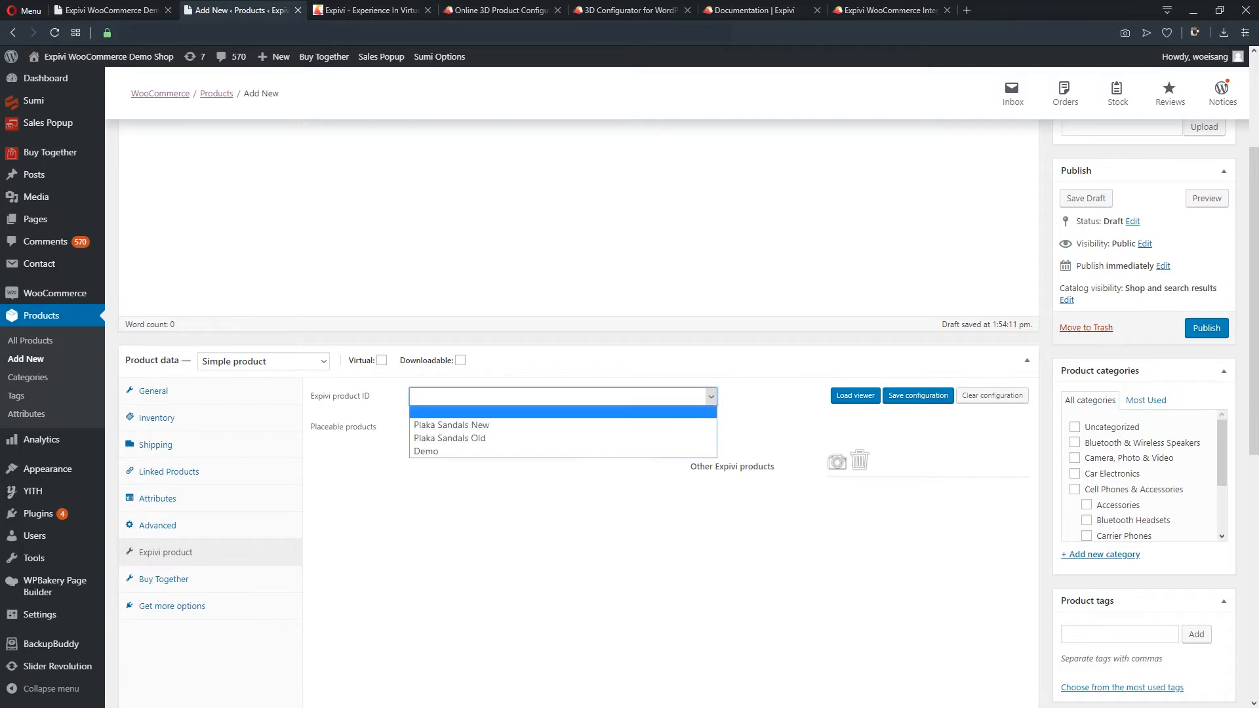
Link the product to the Plaka Sandals New configurator and publish it.
{"action": "left_click", "coordinate": [450, 425]}
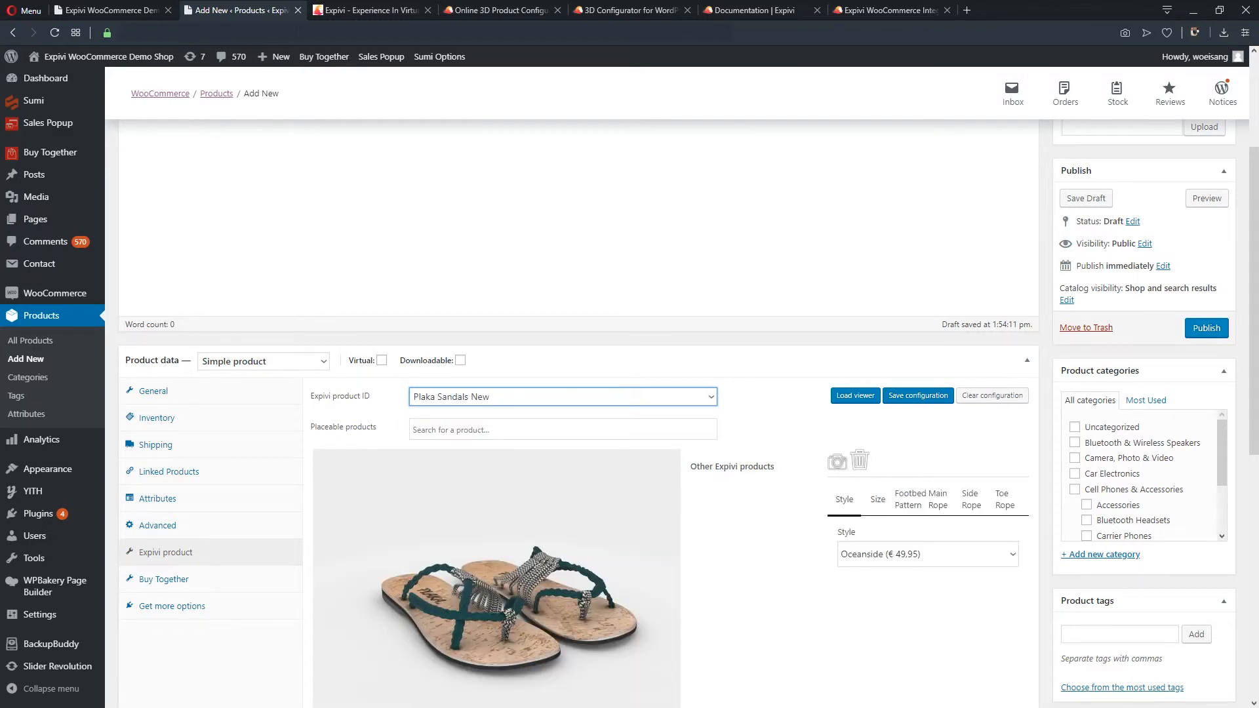
{"action": "left_click", "coordinate": [1205, 327]}
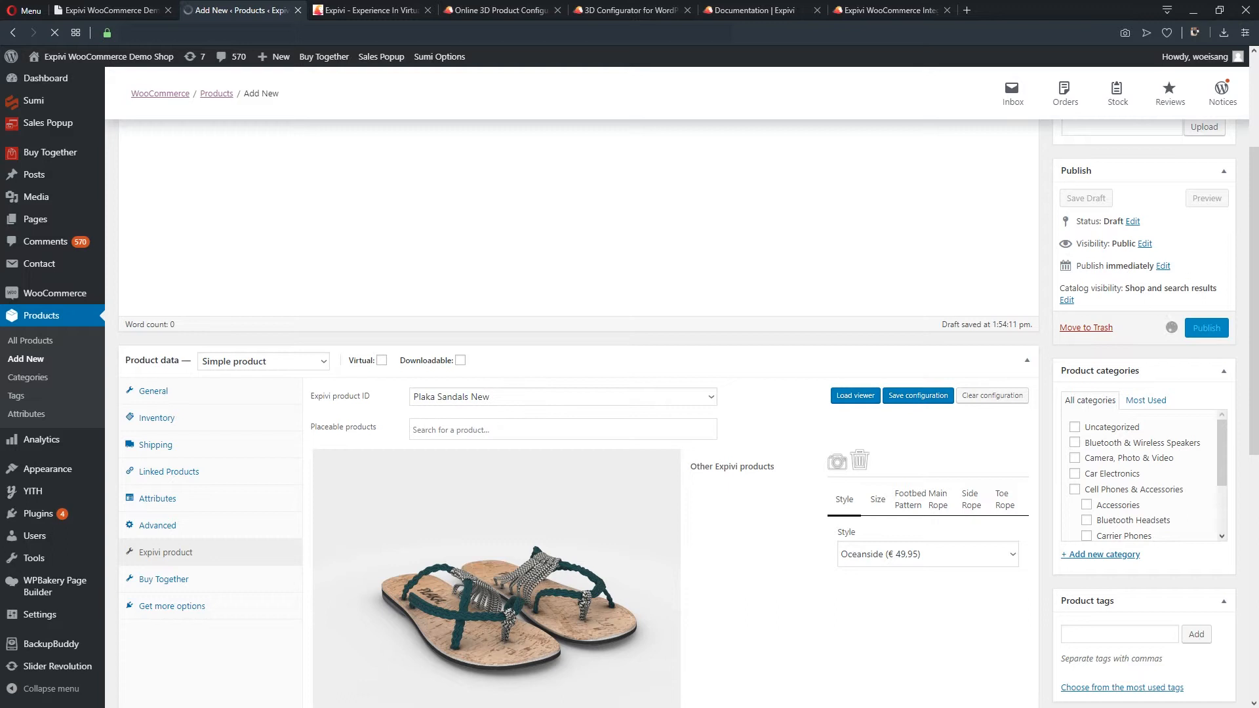
{"action": "left_click", "coordinate": [1204, 327]}
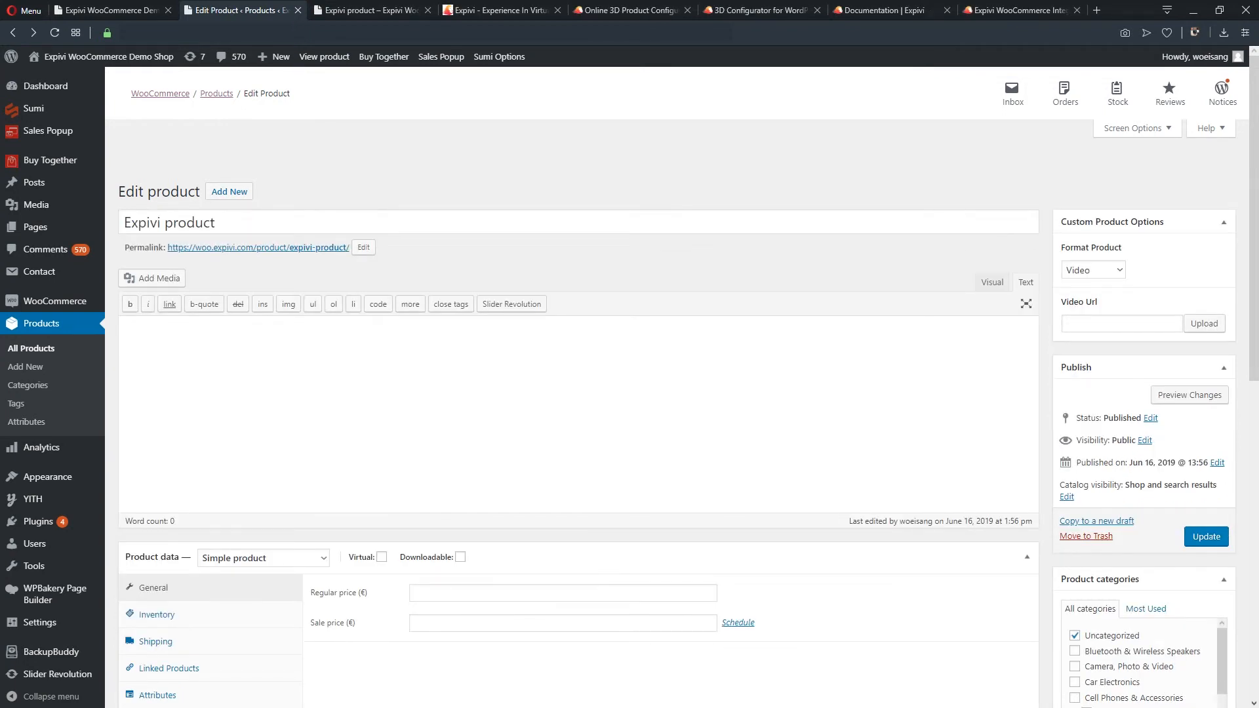
View the live product page, change the sandal's side rope colour in the 3D viewer, return to Style.
{"action": "left_click", "coordinate": [370, 9]}
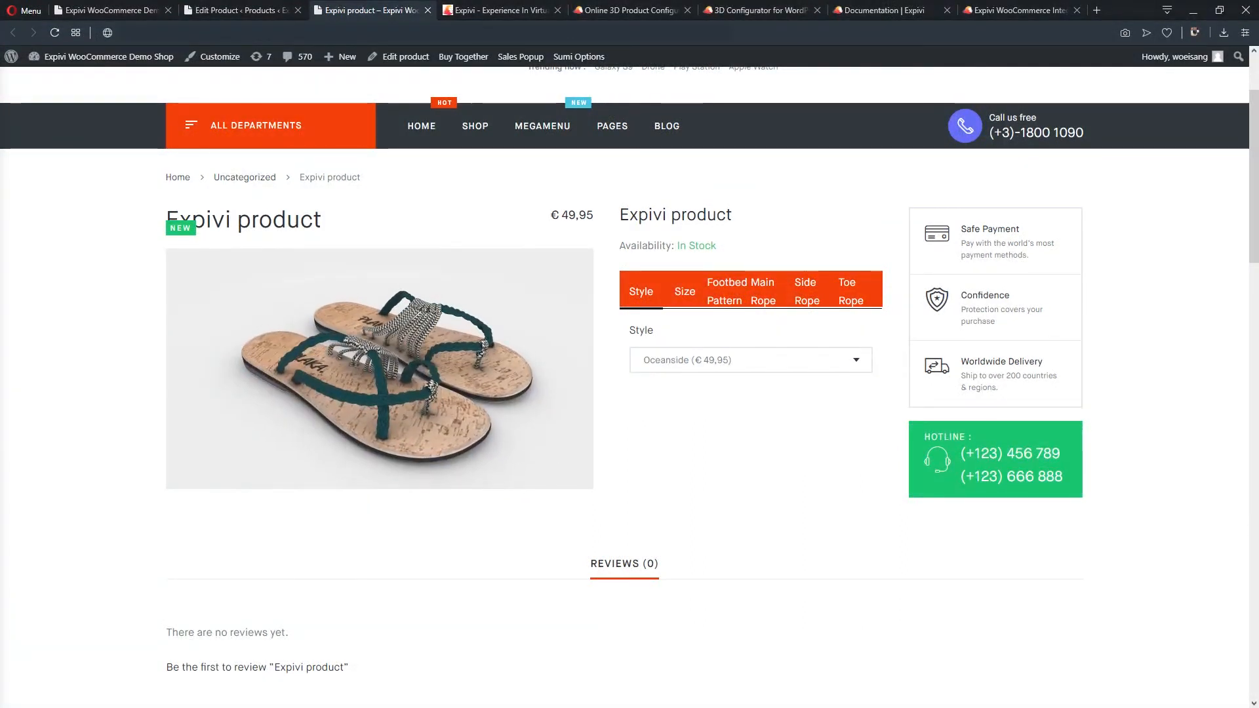
{"action": "left_click", "coordinate": [738, 292]}
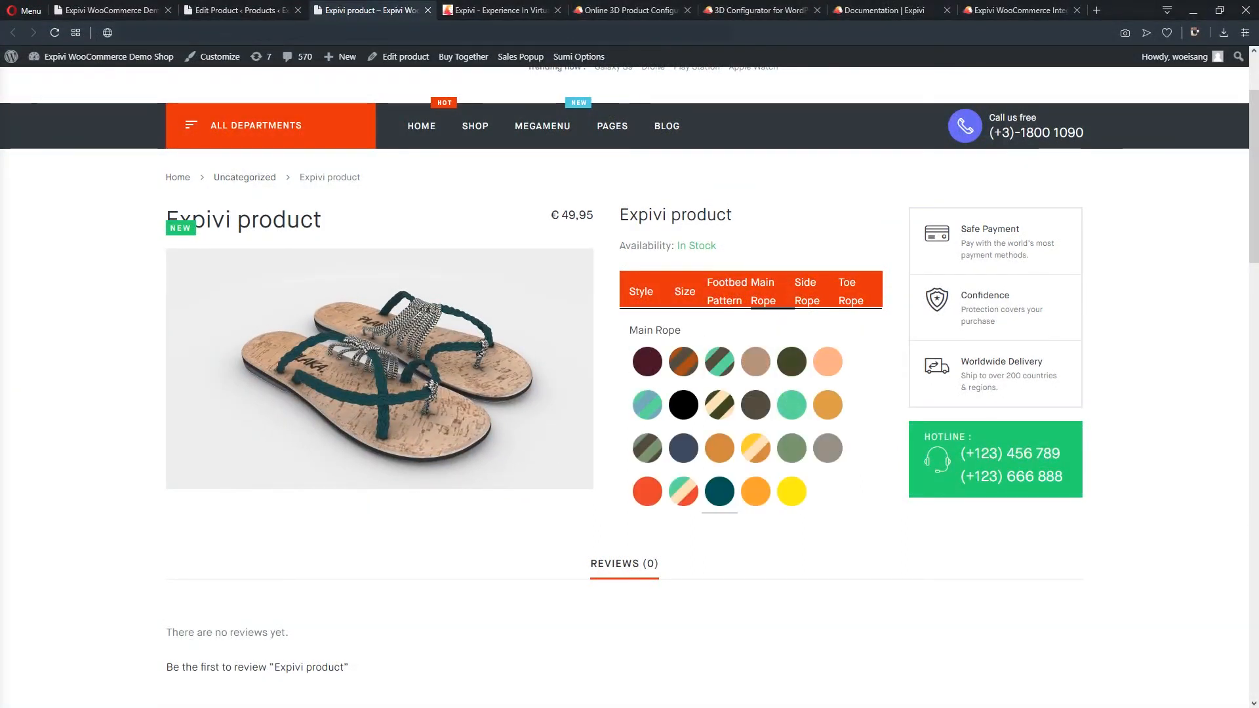
{"action": "left_click", "coordinate": [807, 283]}
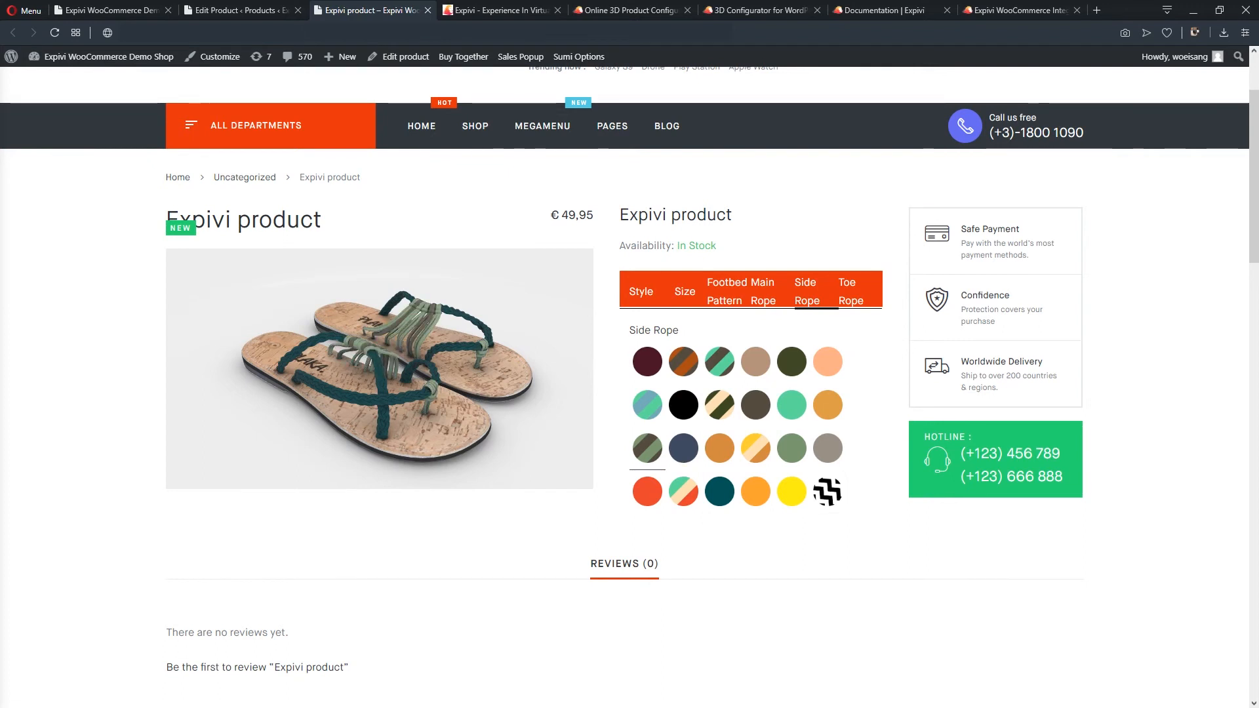
{"action": "left_click", "coordinate": [719, 404]}
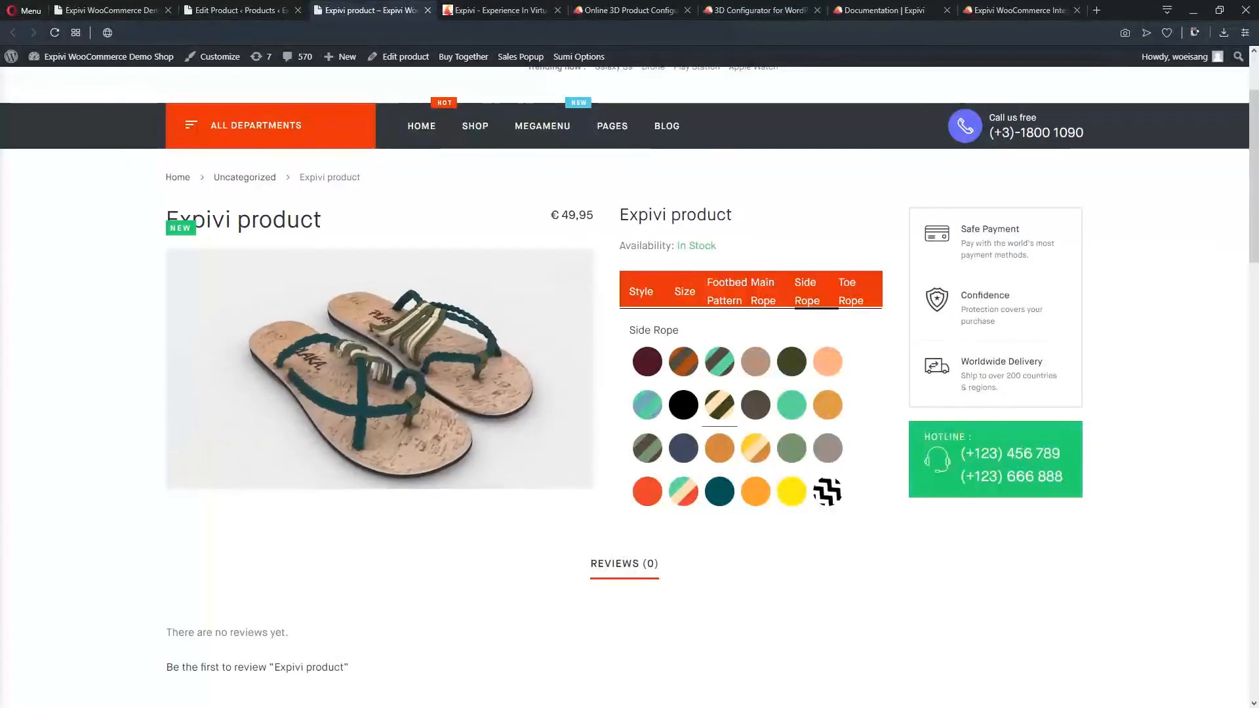
{"action": "left_click", "coordinate": [642, 291]}
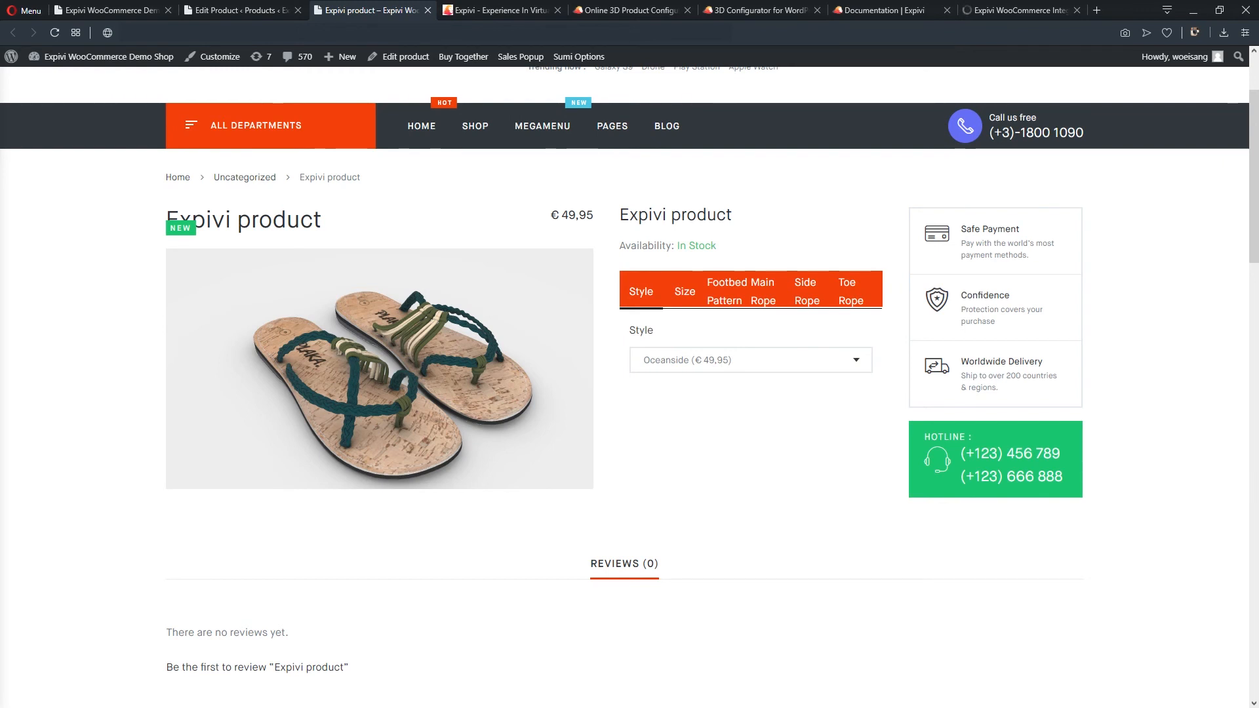
{"action": "left_click", "coordinate": [883, 10]}
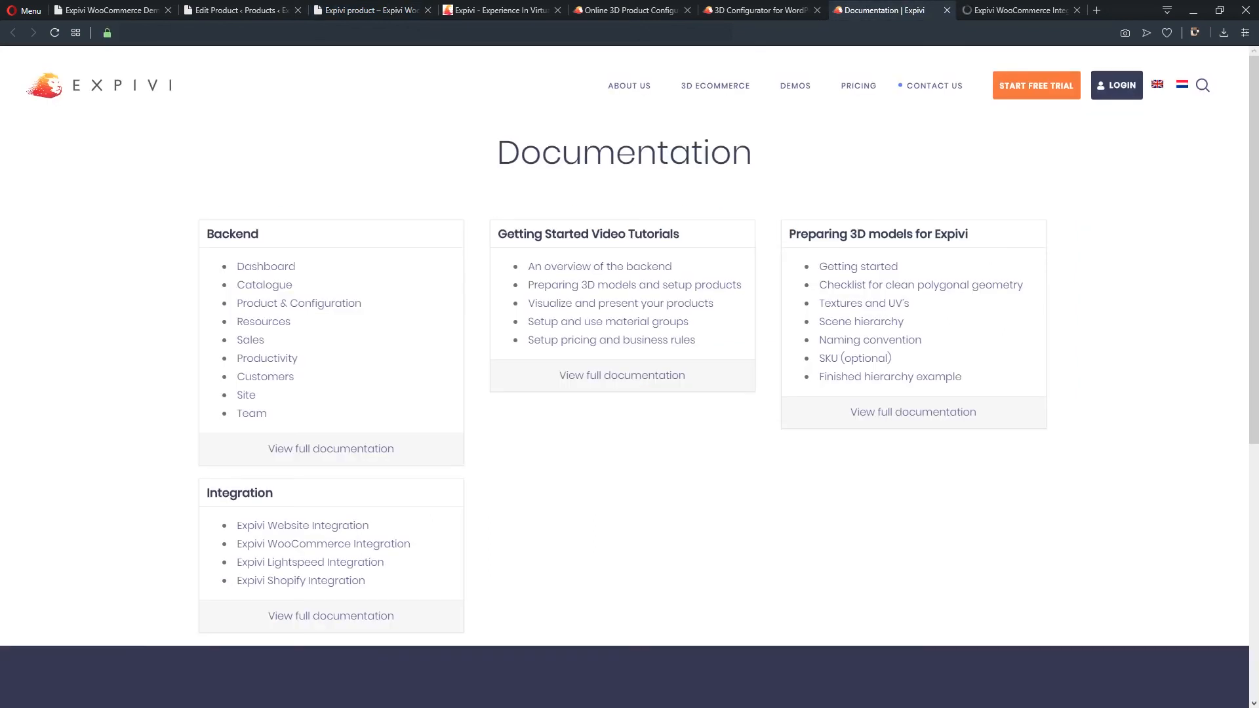